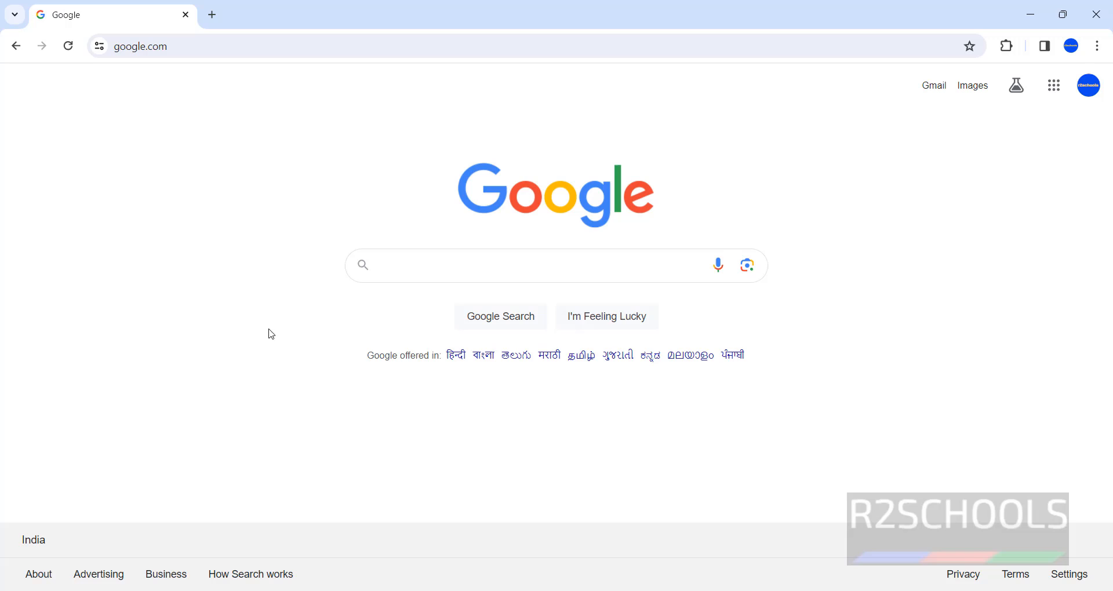
- Search Google for 'sql server management studio'
{"action": "type", "text": "sql"}
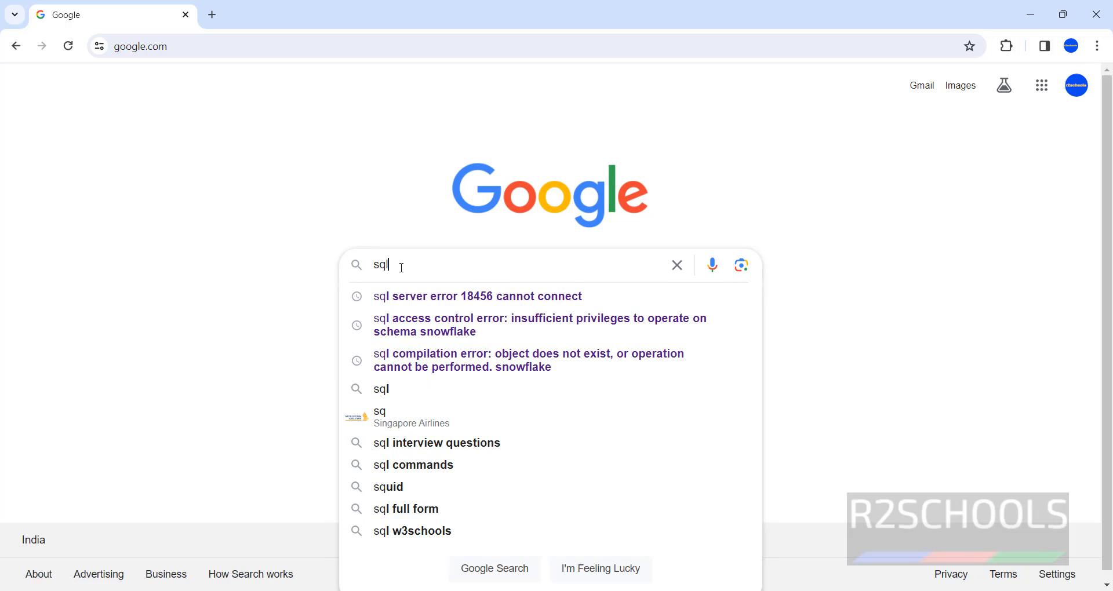
{"action": "type", "text": "server management studio"}
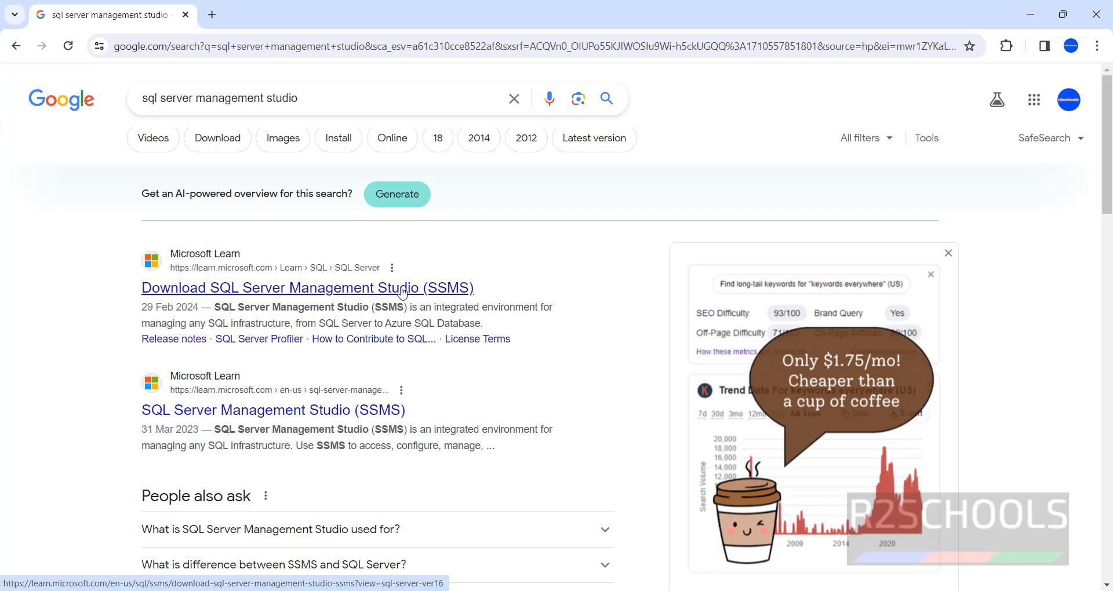
- Start the SSMS 19.3 installer download from Microsoft Learn's Download SSMS article
{"action": "left_click", "coordinate": [306, 287]}
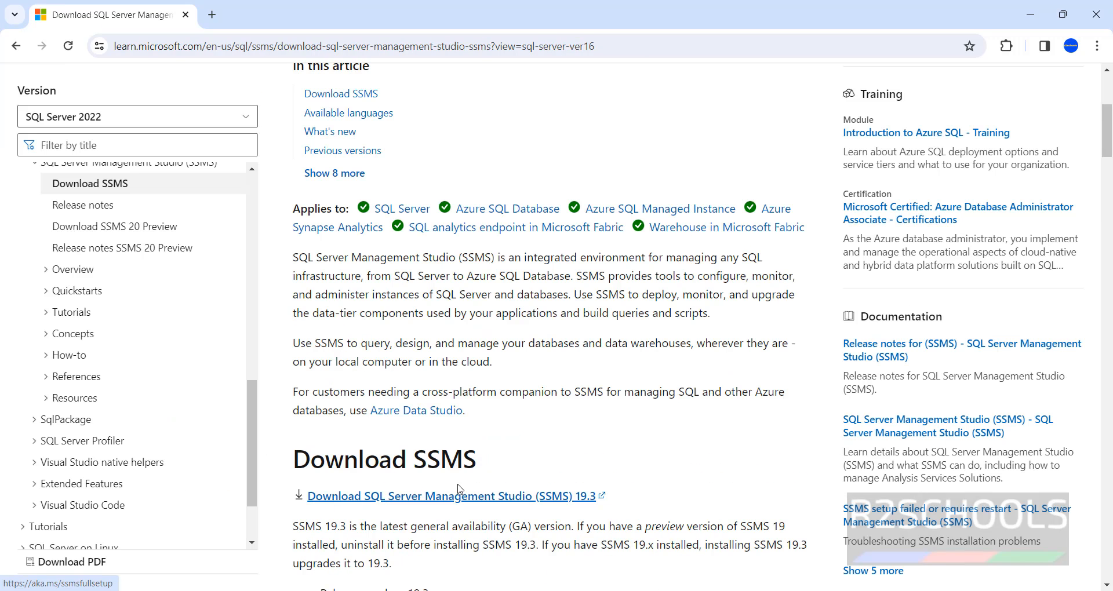
{"action": "mouse_move", "coordinate": [426, 465]}
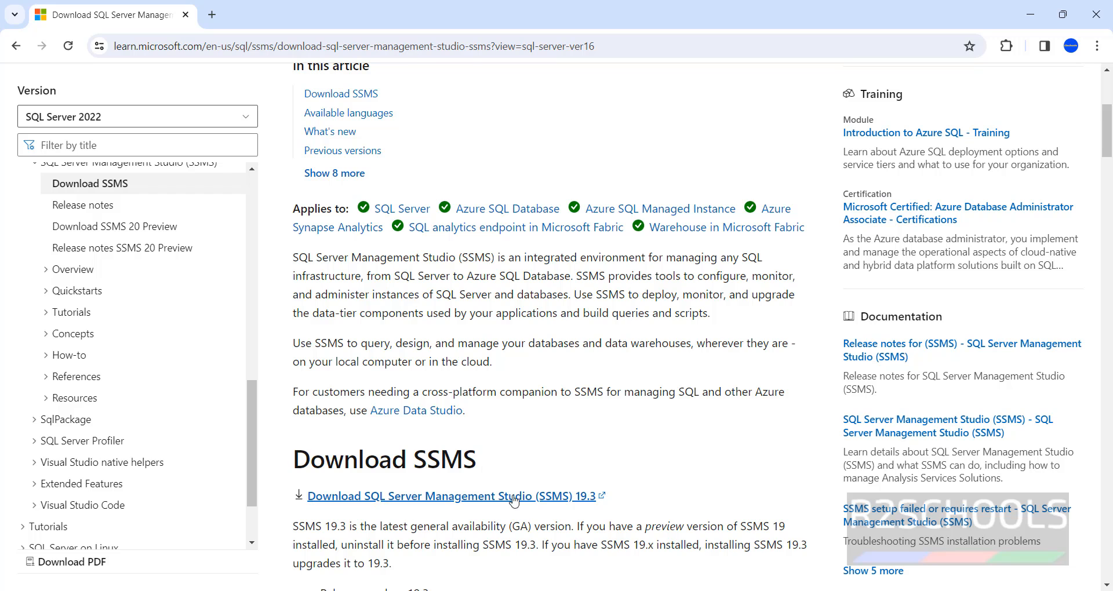
{"action": "mouse_move", "coordinate": [587, 508]}
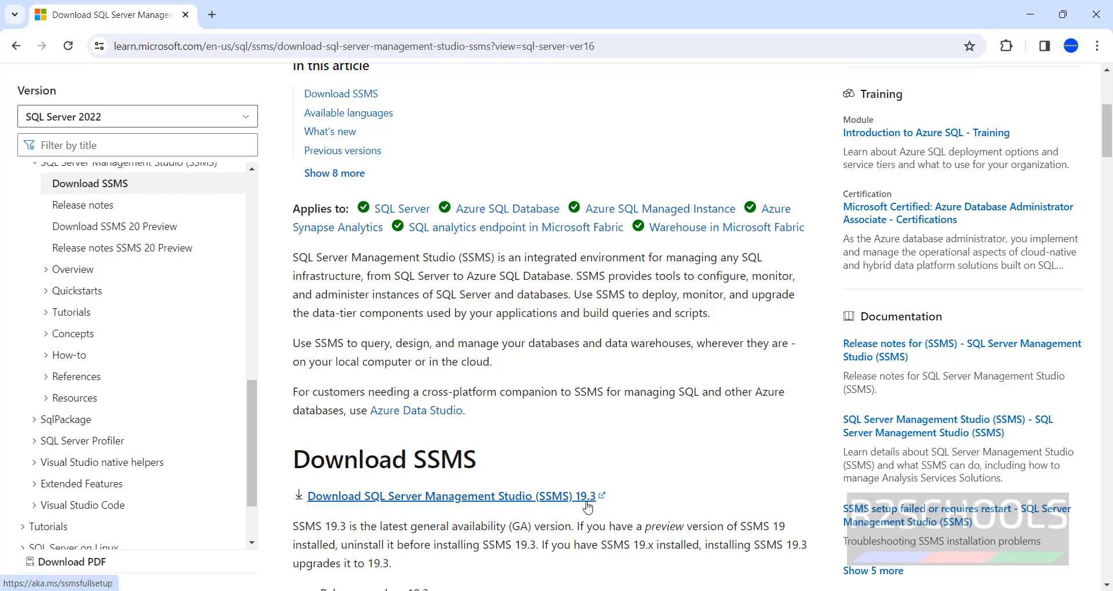
{"action": "scroll", "scroll_direction": "down", "scroll_amount": 3}
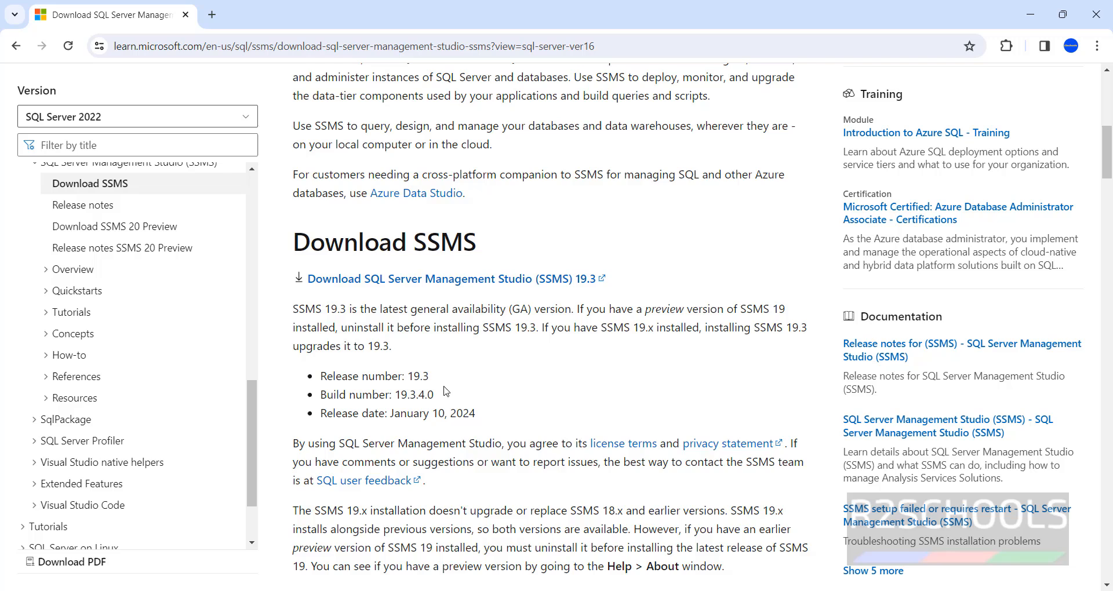
{"action": "scroll", "scroll_direction": "down", "scroll_amount": 3}
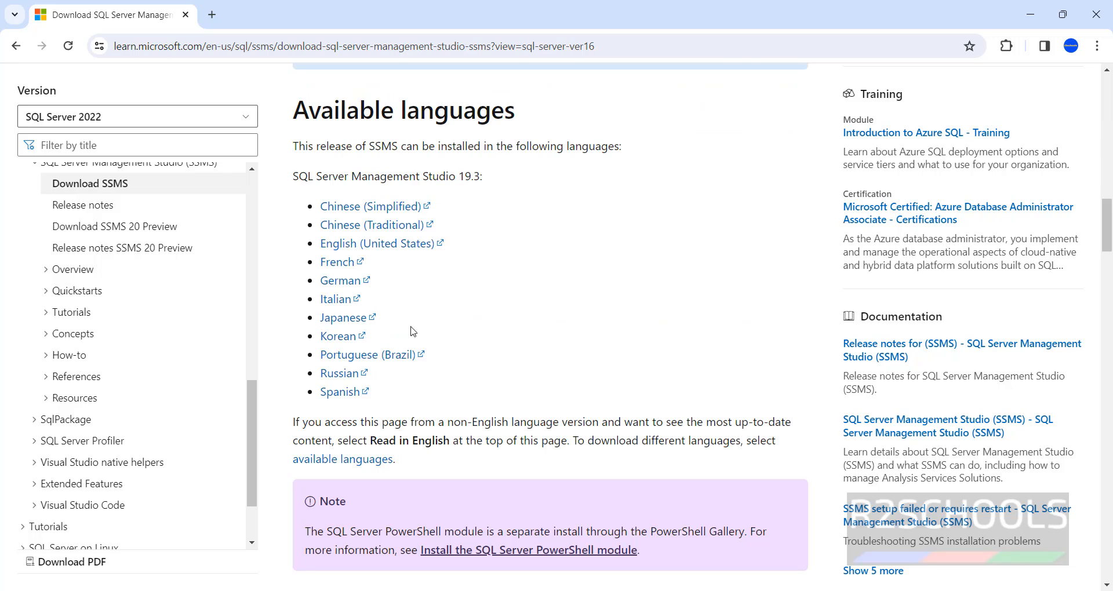
{"action": "scroll", "scroll_direction": "up", "scroll_amount": 3}
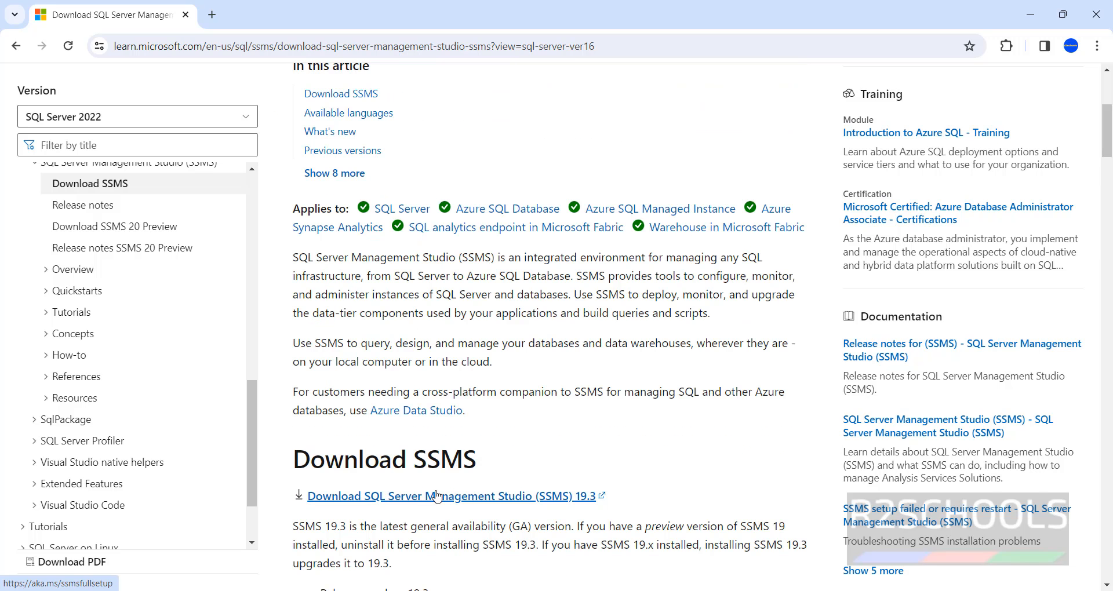
{"action": "mouse_move", "coordinate": [437, 497]}
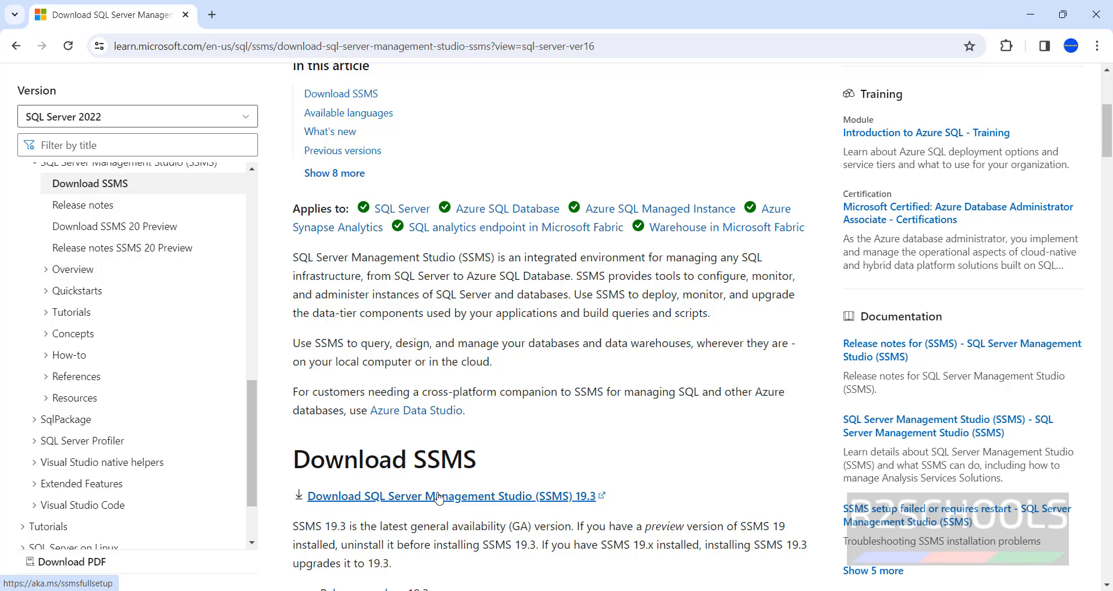
{"action": "left_click", "coordinate": [448, 497]}
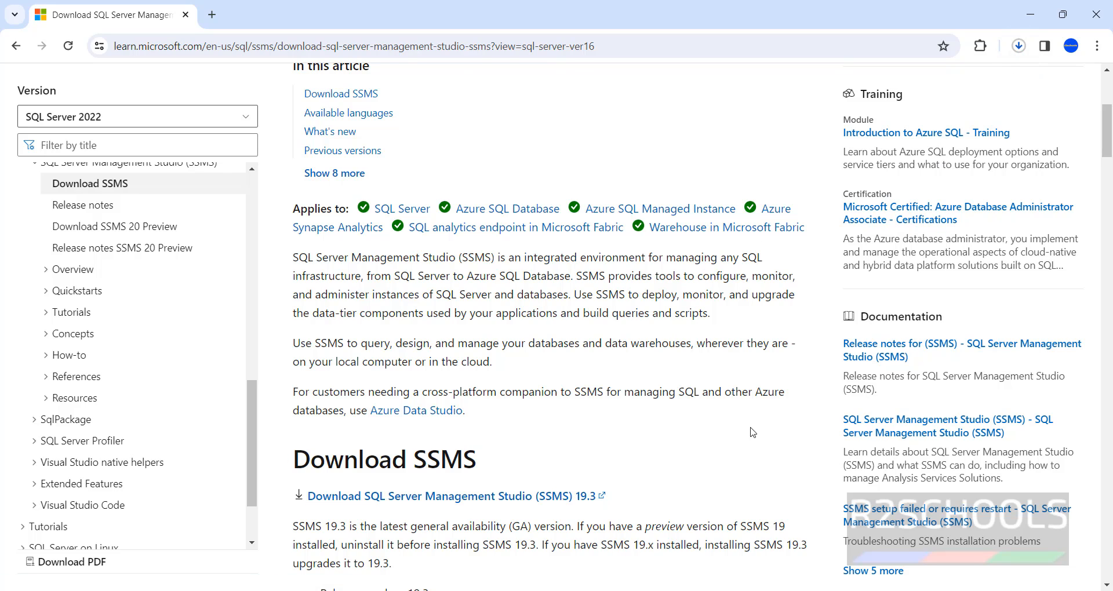
- Show Chrome's Downloads page with SSMS-Setup-ENU.exe downloading
{"action": "left_click", "coordinate": [1019, 45]}
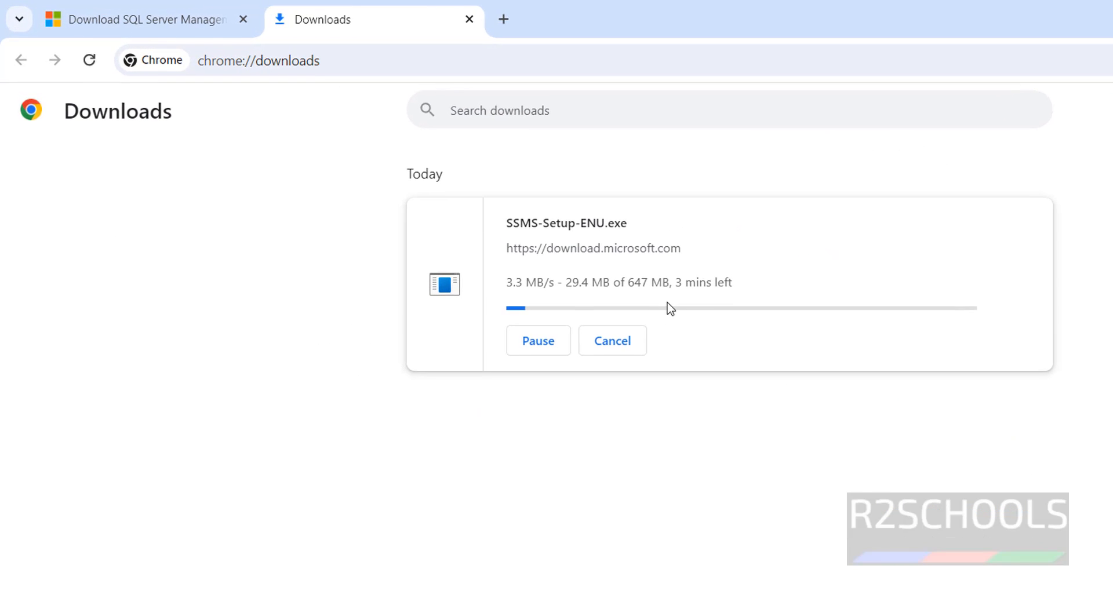
{"action": "mouse_move", "coordinate": [707, 479]}
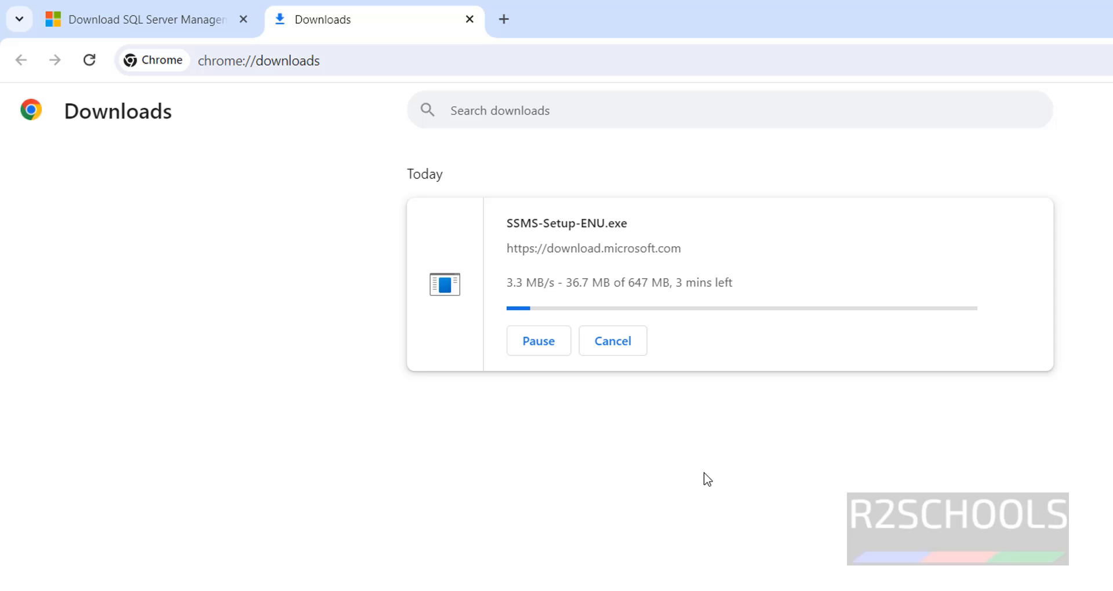
{"action": "mouse_move", "coordinate": [612, 474]}
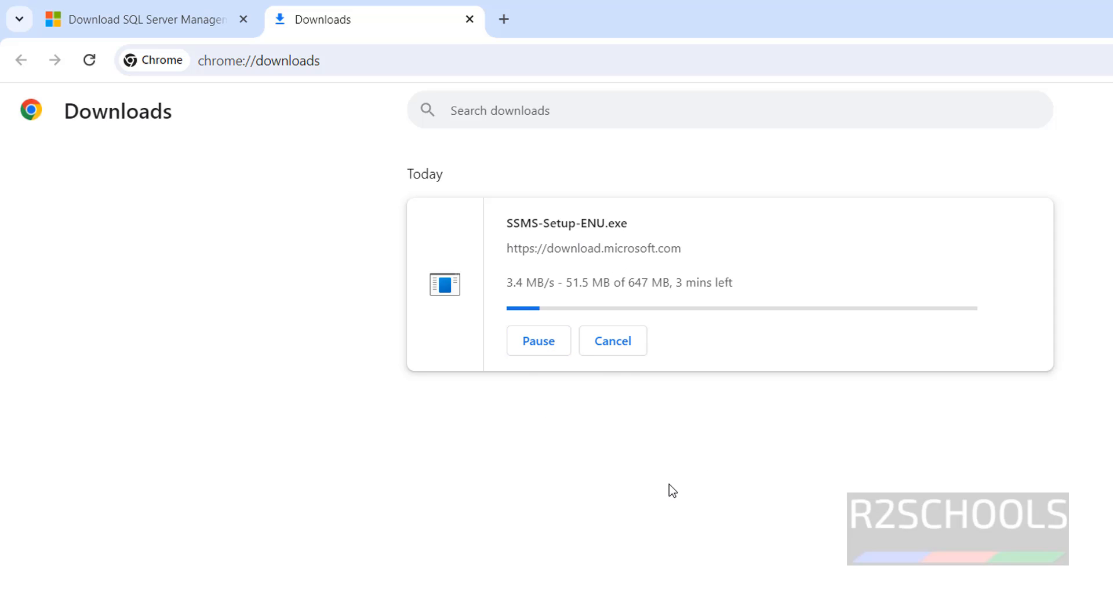
{"action": "mouse_move", "coordinate": [697, 232]}
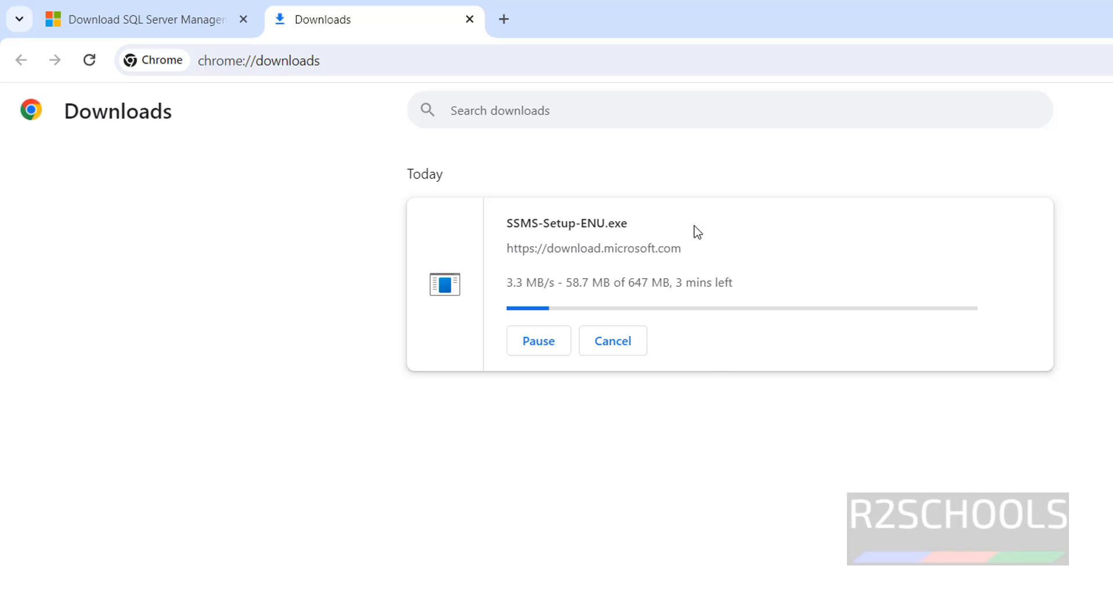
- Wait on the Microsoft Learn tab, then return to Downloads once SSMS-Setup-ENU.exe completes
{"action": "left_click", "coordinate": [134, 20]}
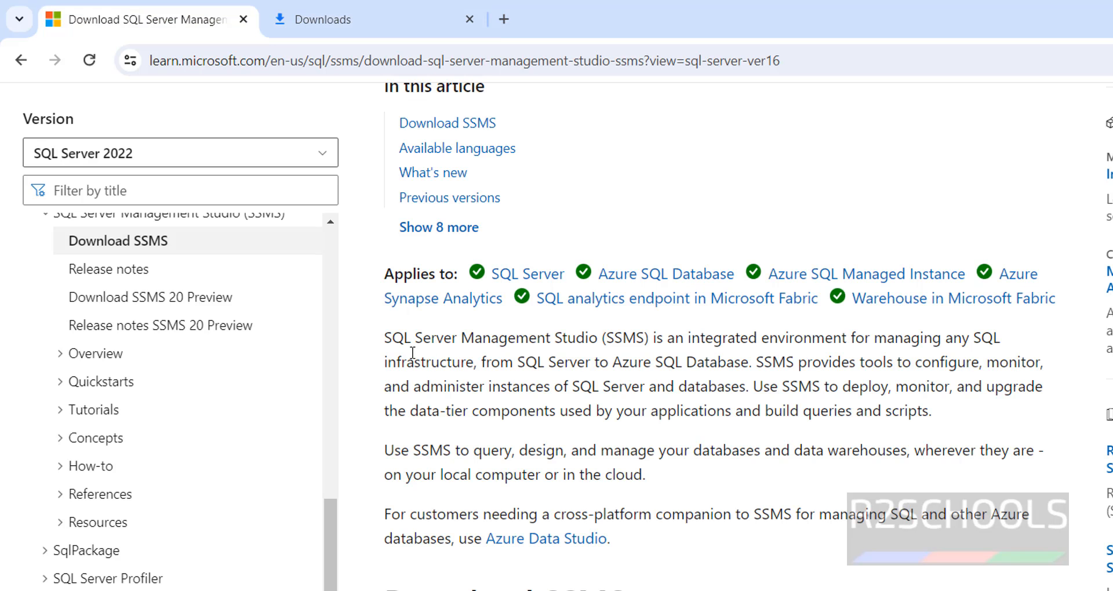
{"action": "mouse_move", "coordinate": [394, 352]}
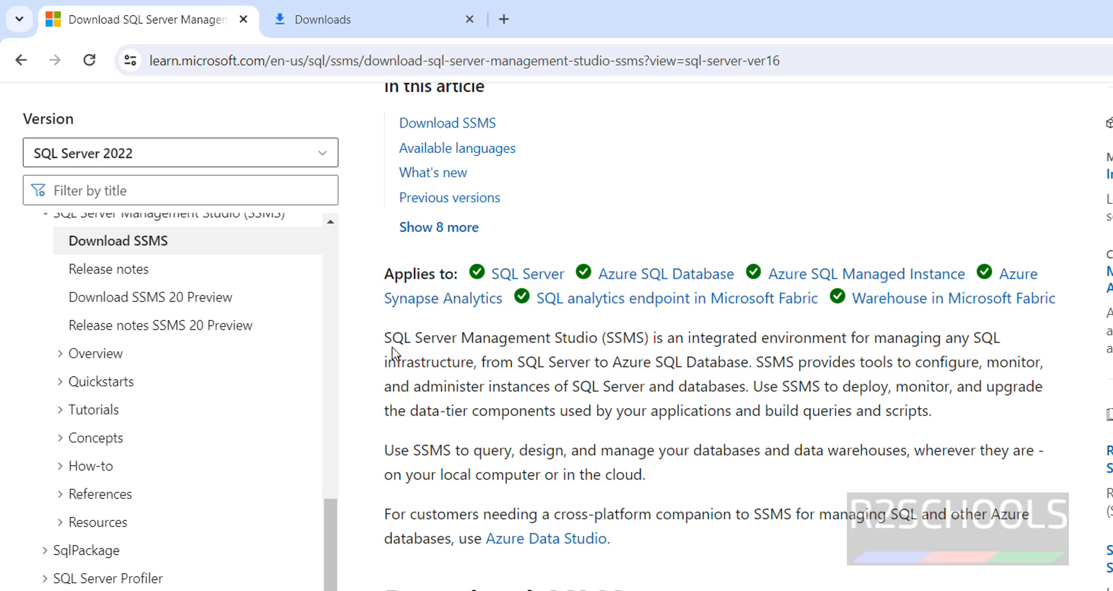
{"action": "mouse_move", "coordinate": [814, 345]}
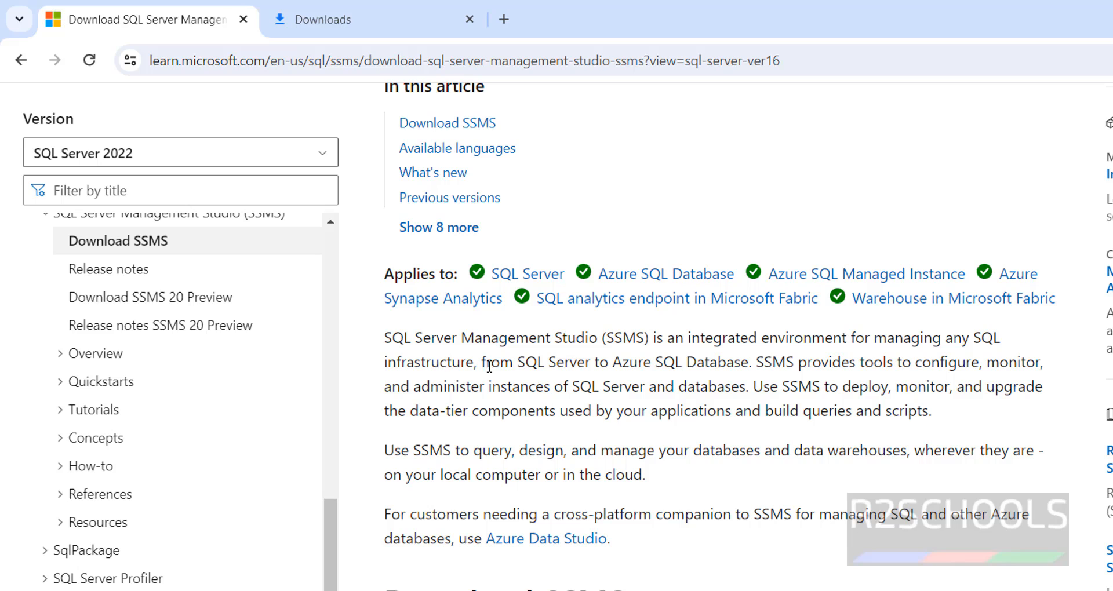
{"action": "mouse_move", "coordinate": [722, 368]}
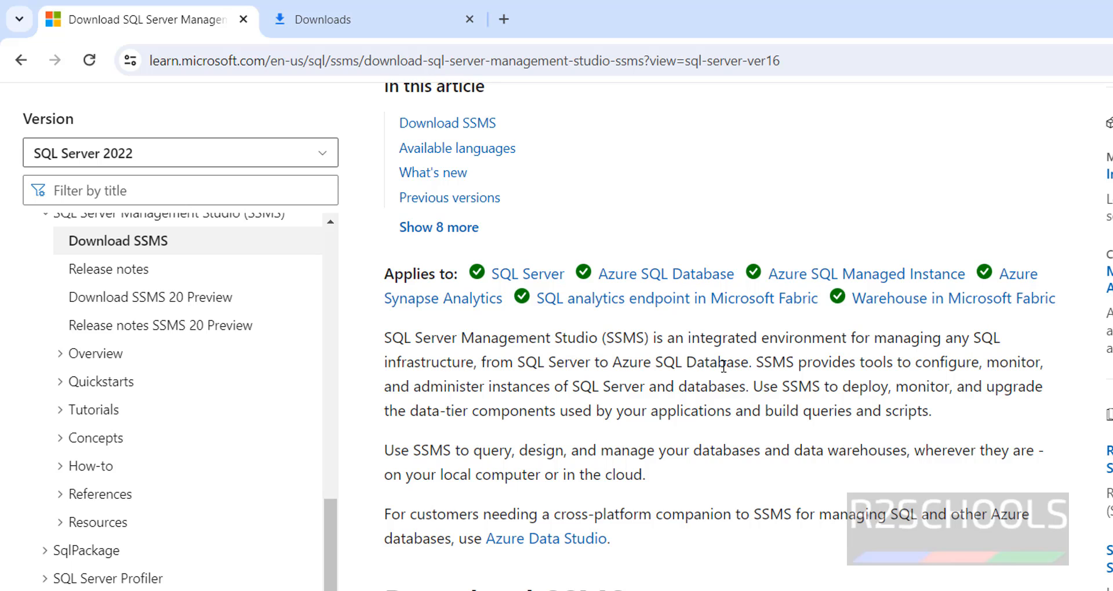
{"action": "mouse_move", "coordinate": [802, 382]}
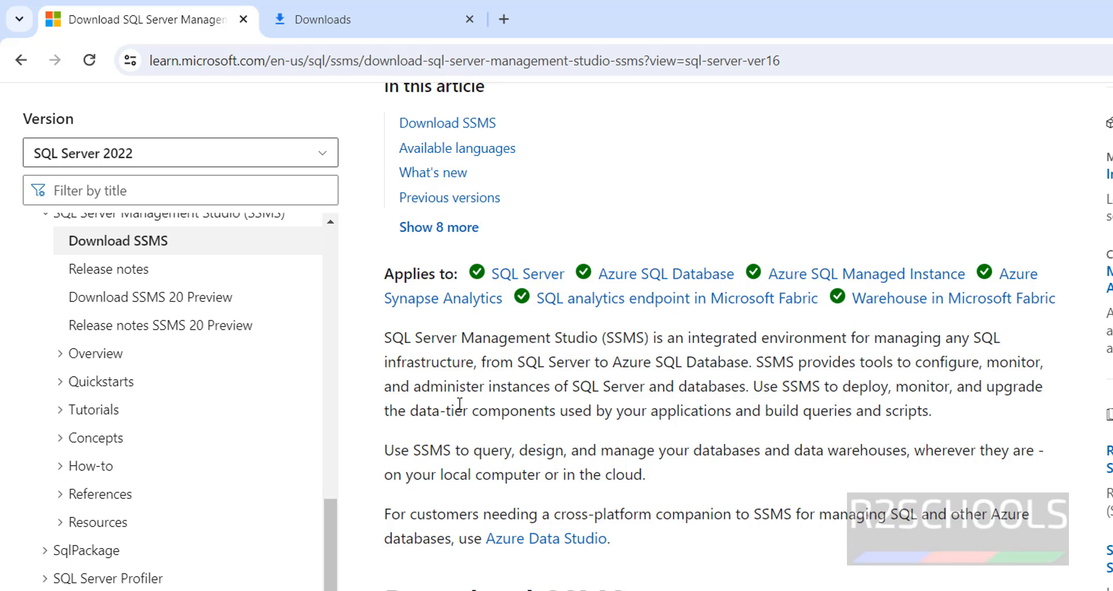
{"action": "mouse_move", "coordinate": [672, 400]}
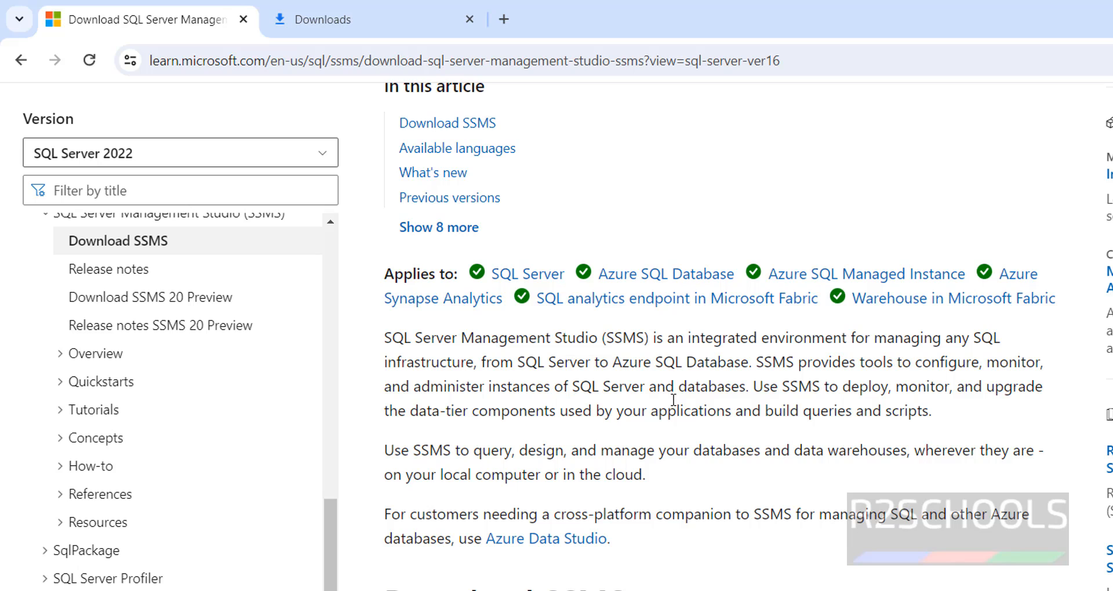
{"action": "mouse_move", "coordinate": [892, 403]}
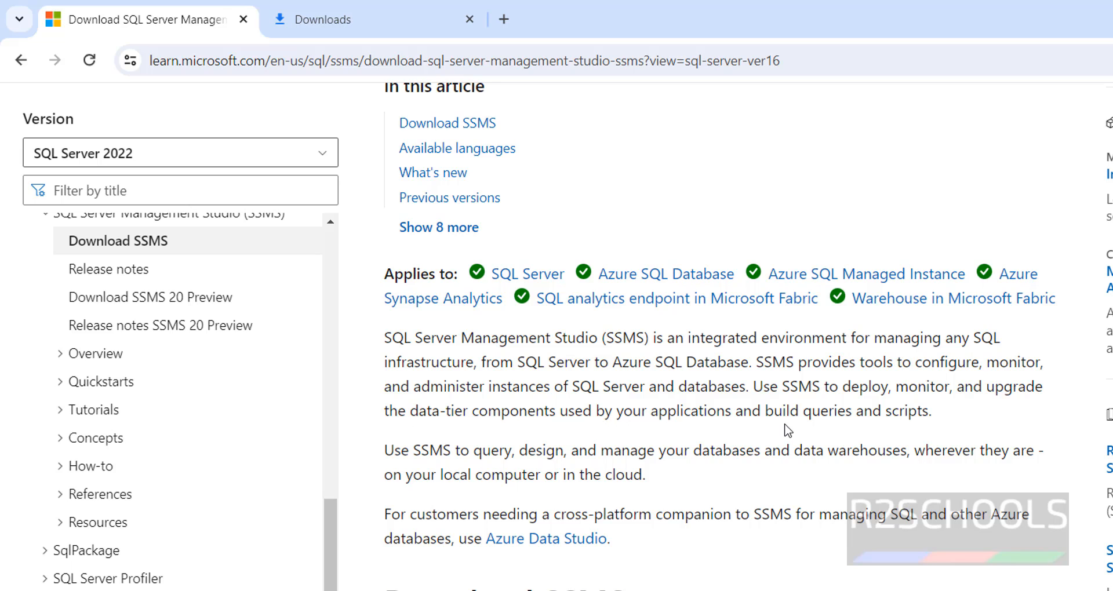
{"action": "mouse_move", "coordinate": [896, 432]}
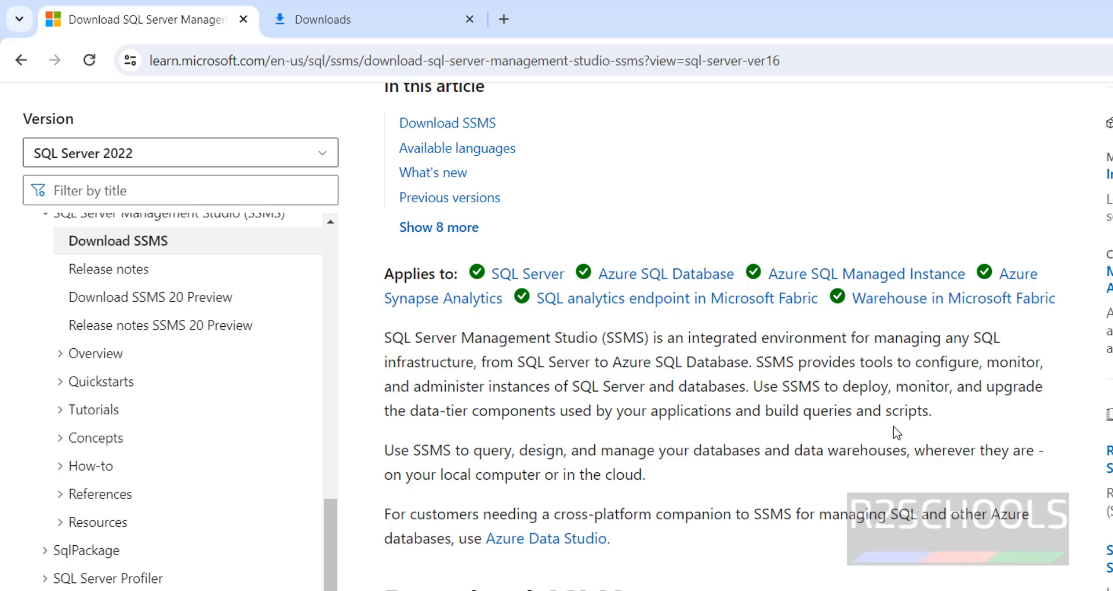
{"action": "left_click", "coordinate": [322, 20]}
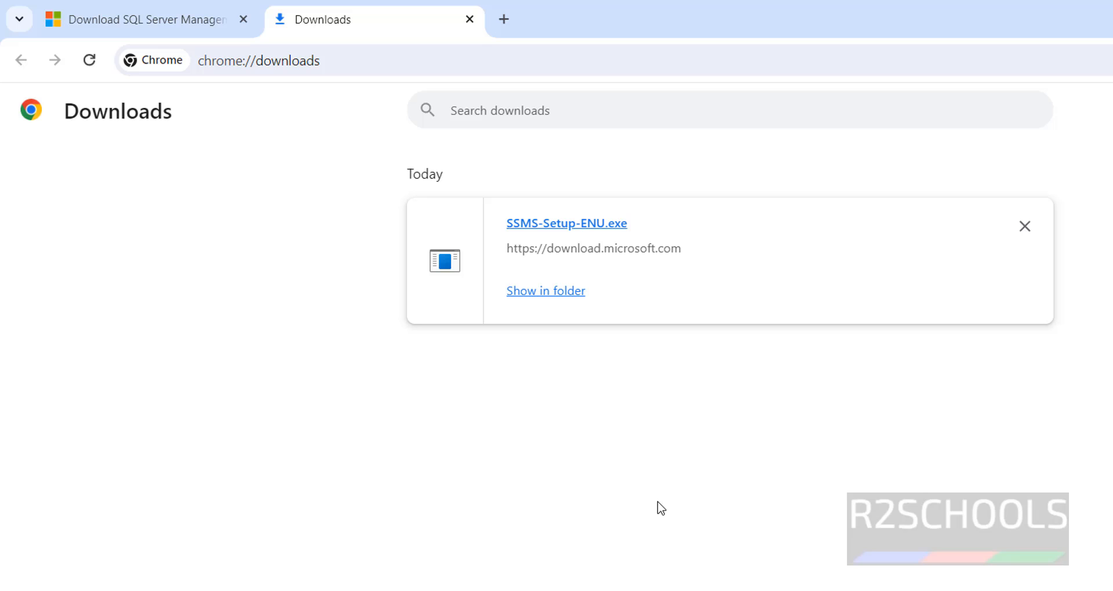
{"action": "mouse_move", "coordinate": [593, 228]}
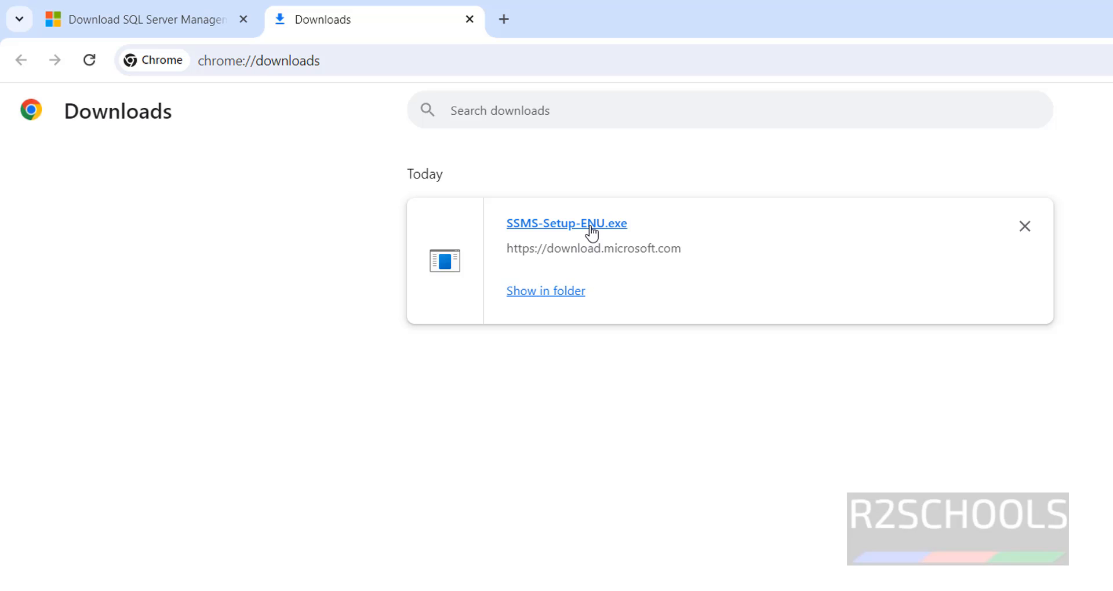
{"action": "mouse_move", "coordinate": [582, 236]}
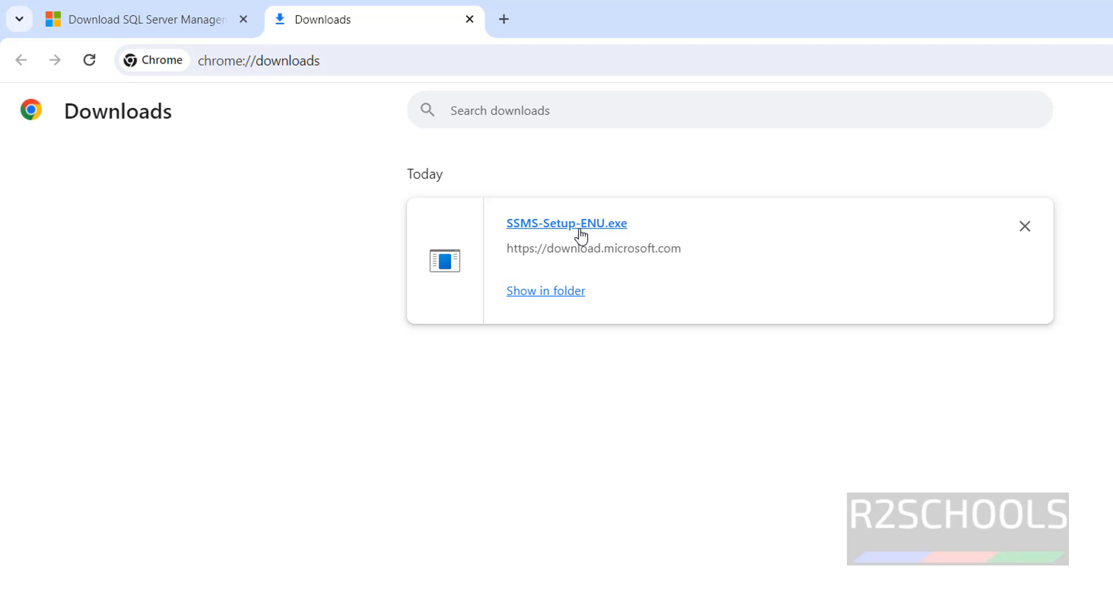
- Run the downloaded SSMS-Setup-ENU.exe installer from the Downloads page
{"action": "left_click", "coordinate": [566, 223]}
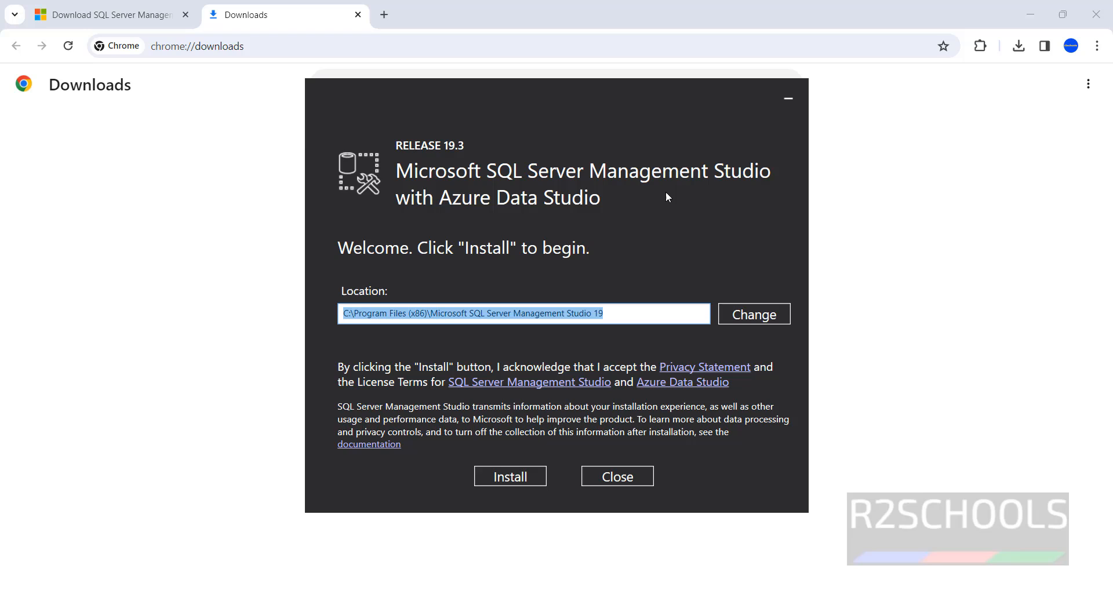
{"action": "mouse_move", "coordinate": [735, 324]}
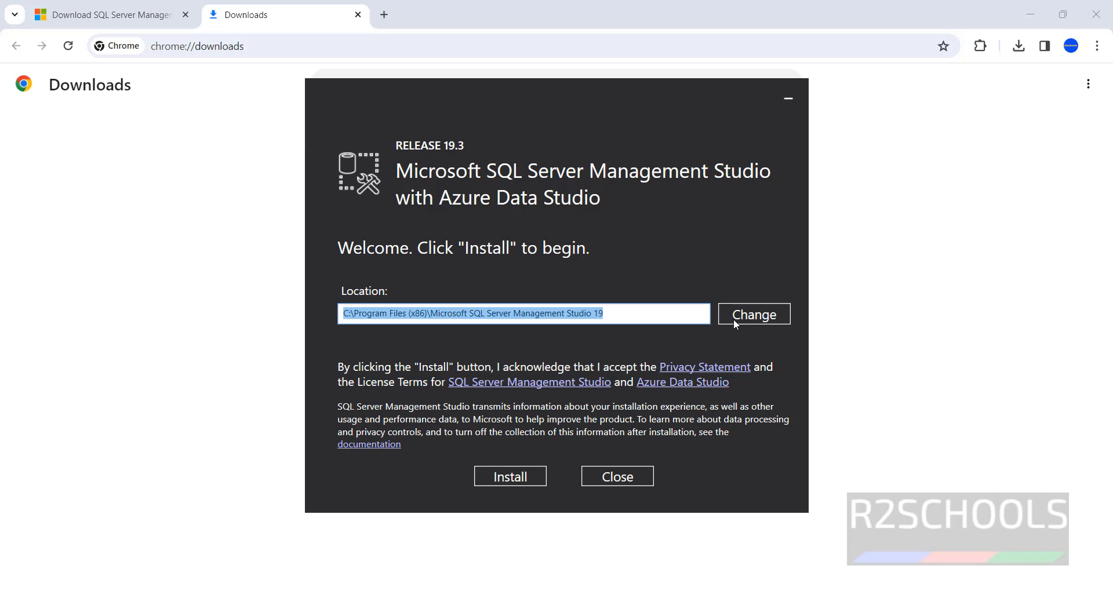
{"action": "mouse_move", "coordinate": [510, 477]}
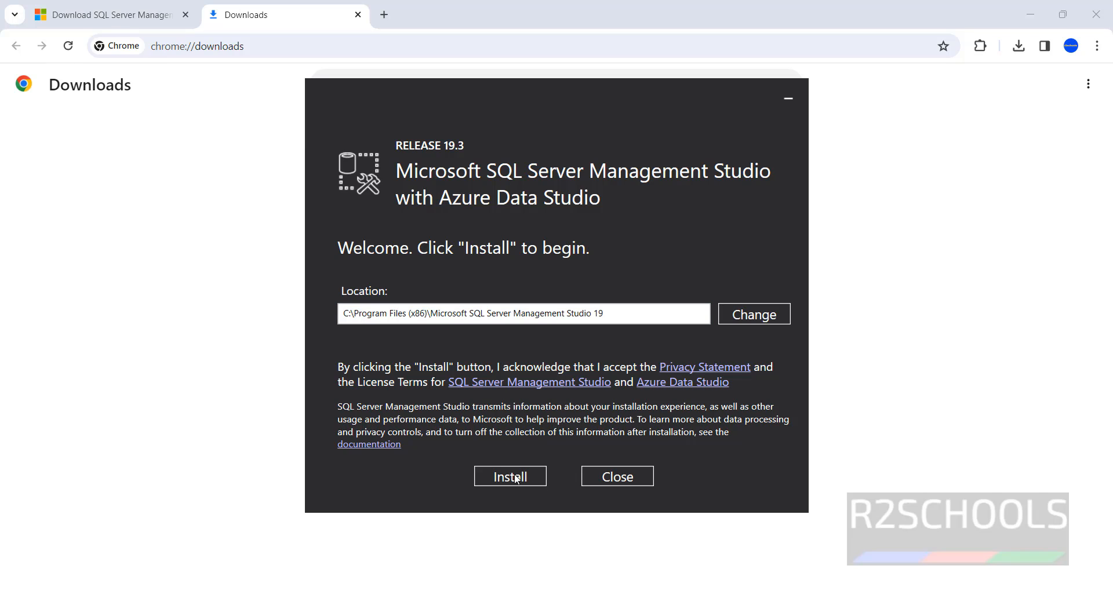
- Install Management Studio 19.3 in the default location until Setup Completed appears
{"action": "left_click", "coordinate": [510, 477]}
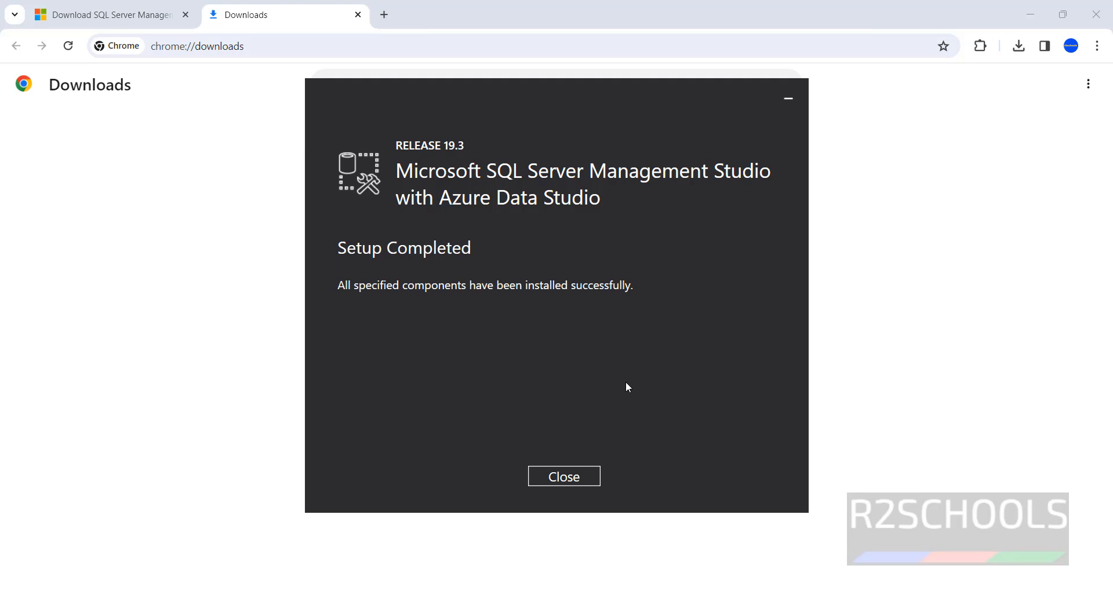
{"action": "mouse_move", "coordinate": [564, 477]}
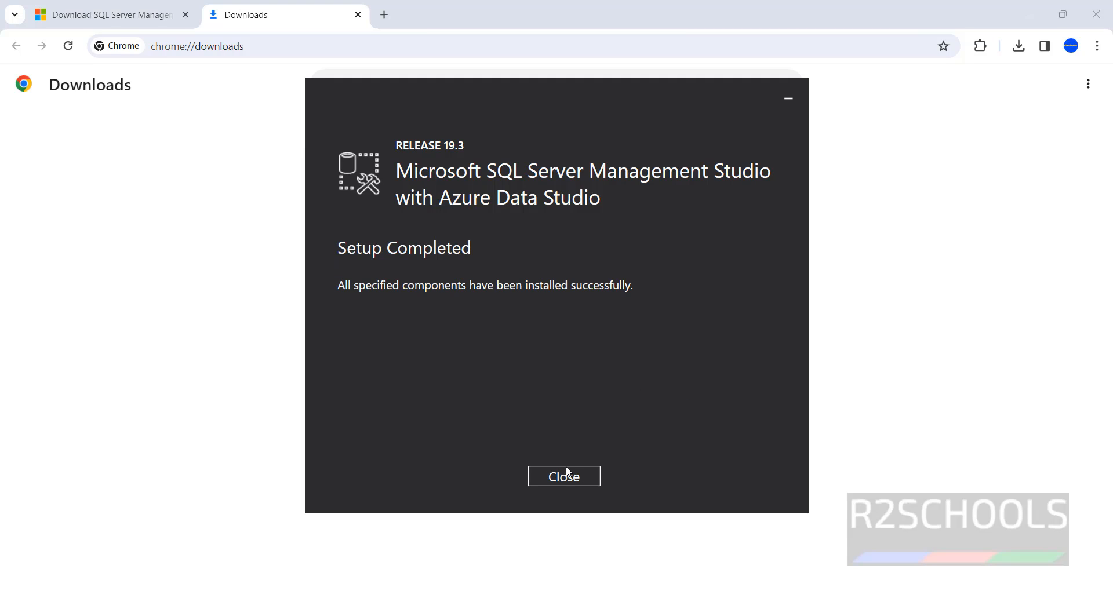
- Close the installer and launch SQL Server Management Studio 19 from Start > All apps > Microsoft SQL Server Tools 19
{"action": "left_click", "coordinate": [564, 476]}
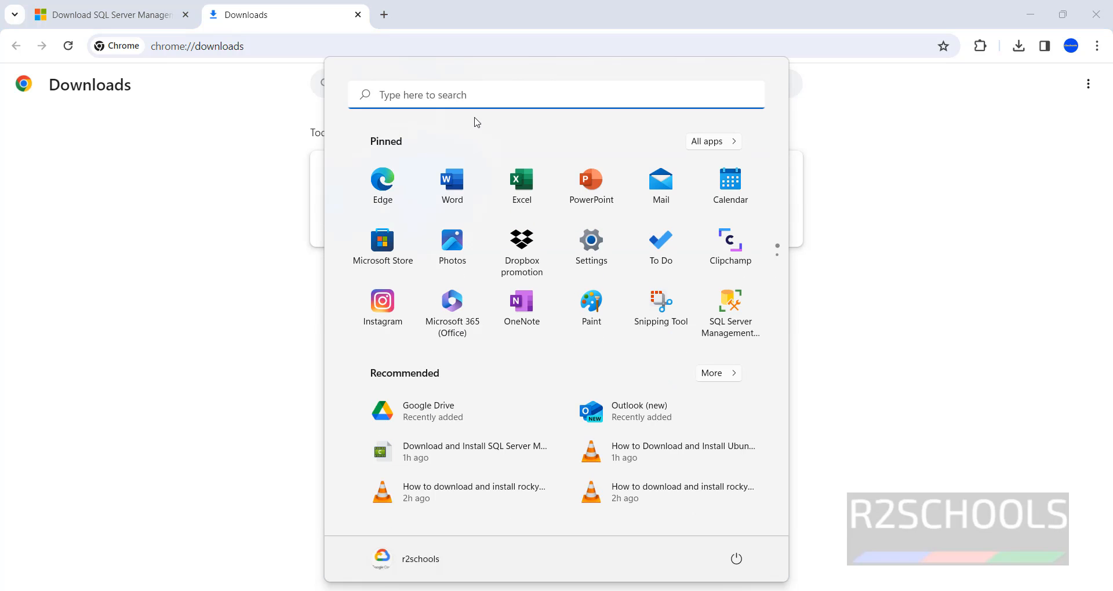
{"action": "left_click", "coordinate": [714, 142]}
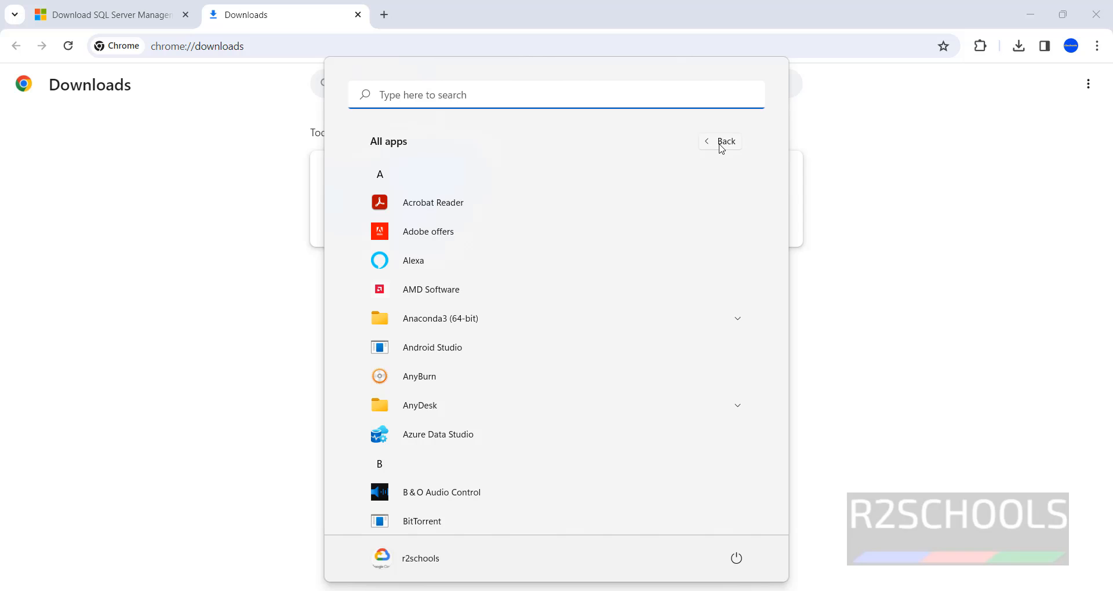
{"action": "scroll", "scroll_direction": "down", "scroll_amount": 3}
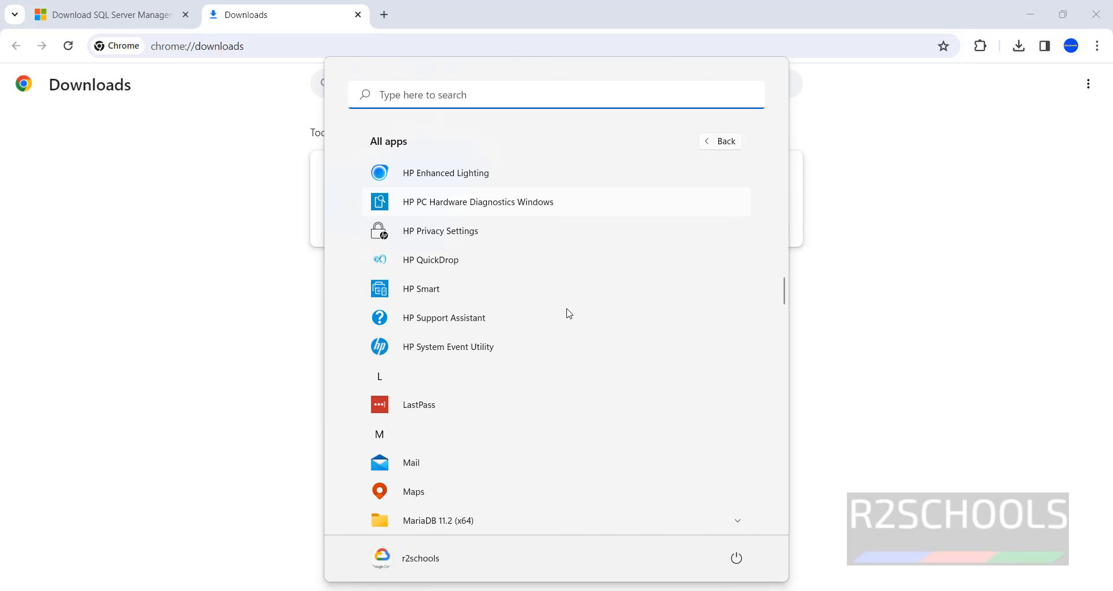
{"action": "scroll", "scroll_direction": "down", "scroll_amount": 3}
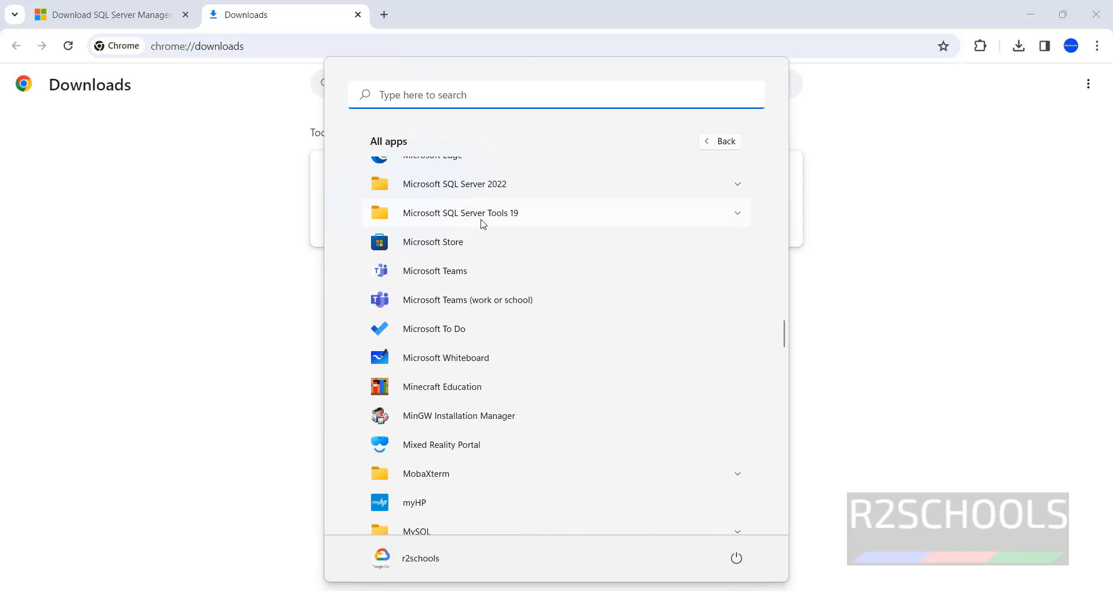
{"action": "mouse_move", "coordinate": [531, 218]}
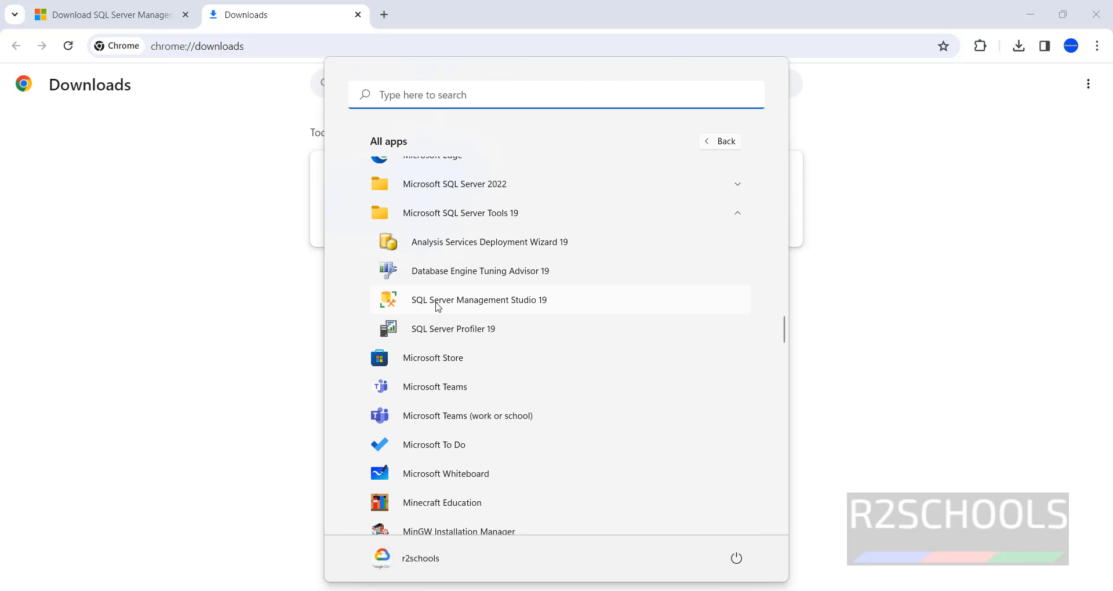
{"action": "mouse_move", "coordinate": [537, 306]}
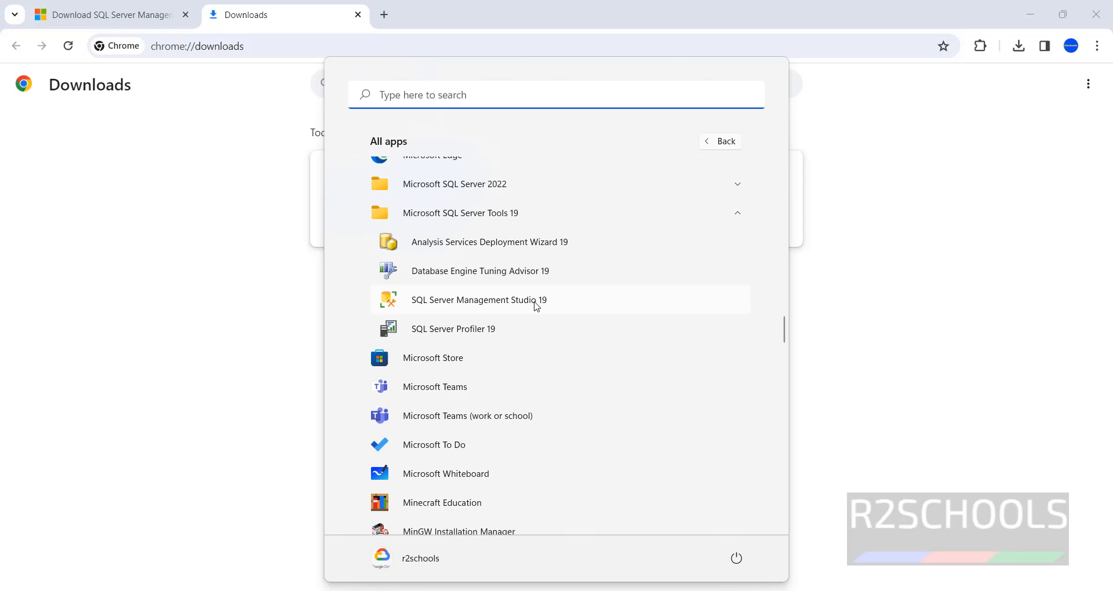
{"action": "left_click", "coordinate": [478, 299]}
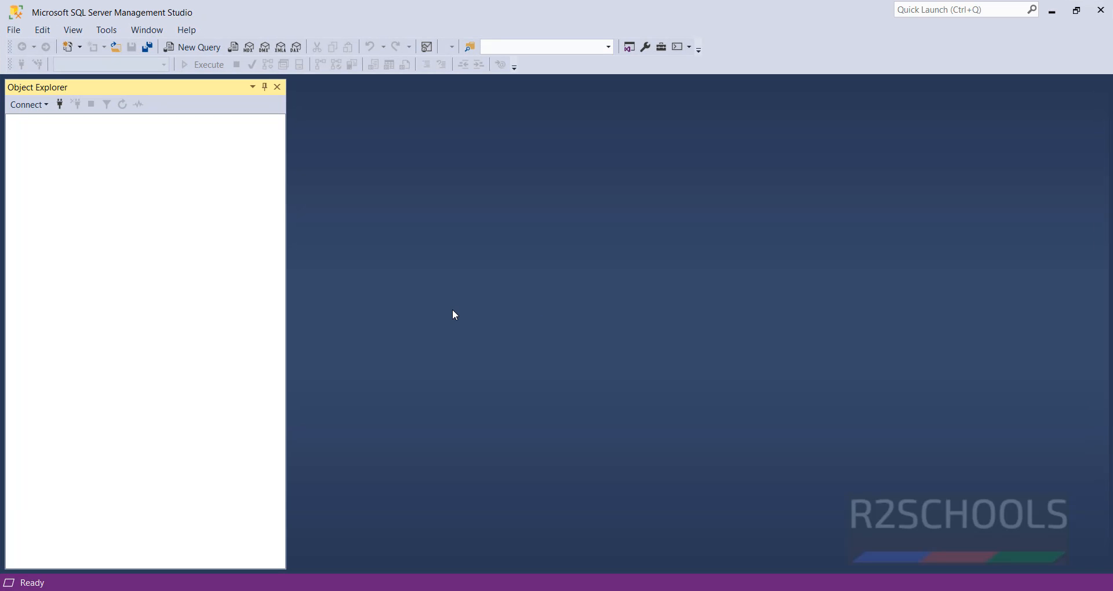
{"action": "mouse_move", "coordinate": [425, 311]}
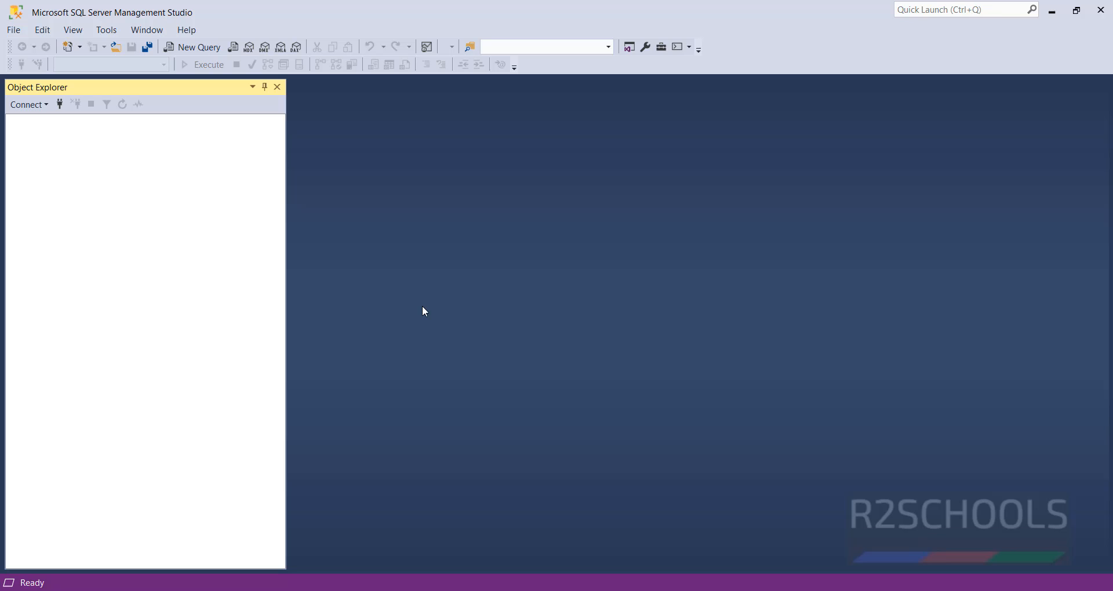
{"action": "mouse_move", "coordinate": [349, 308]}
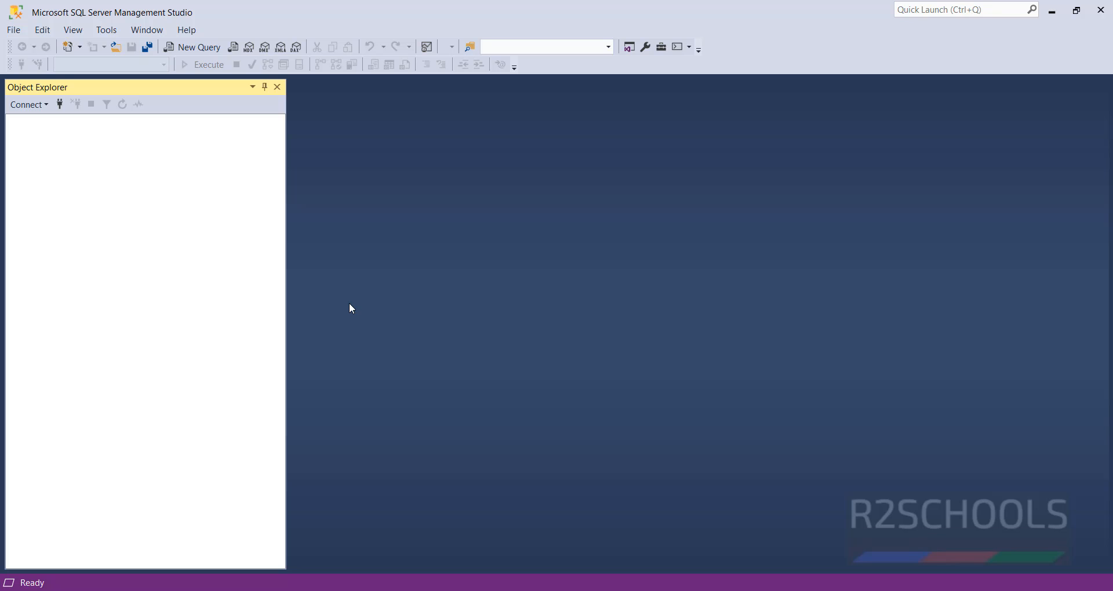
- Show the Object Explorer Connect menu listing Database Engine and other server types
{"action": "left_click", "coordinate": [28, 105]}
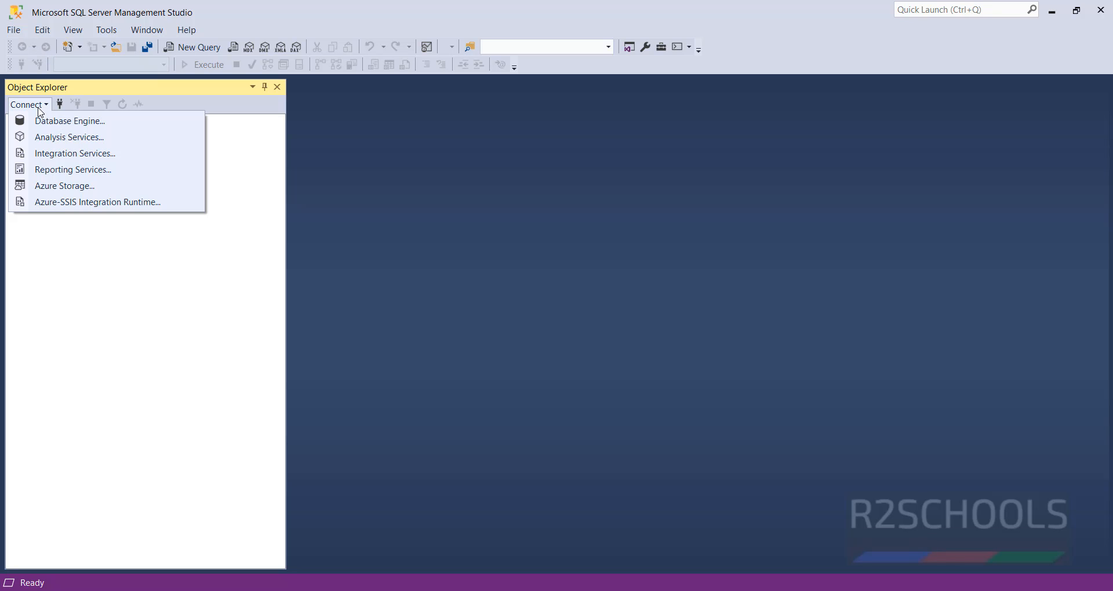
{"action": "mouse_move", "coordinate": [69, 121]}
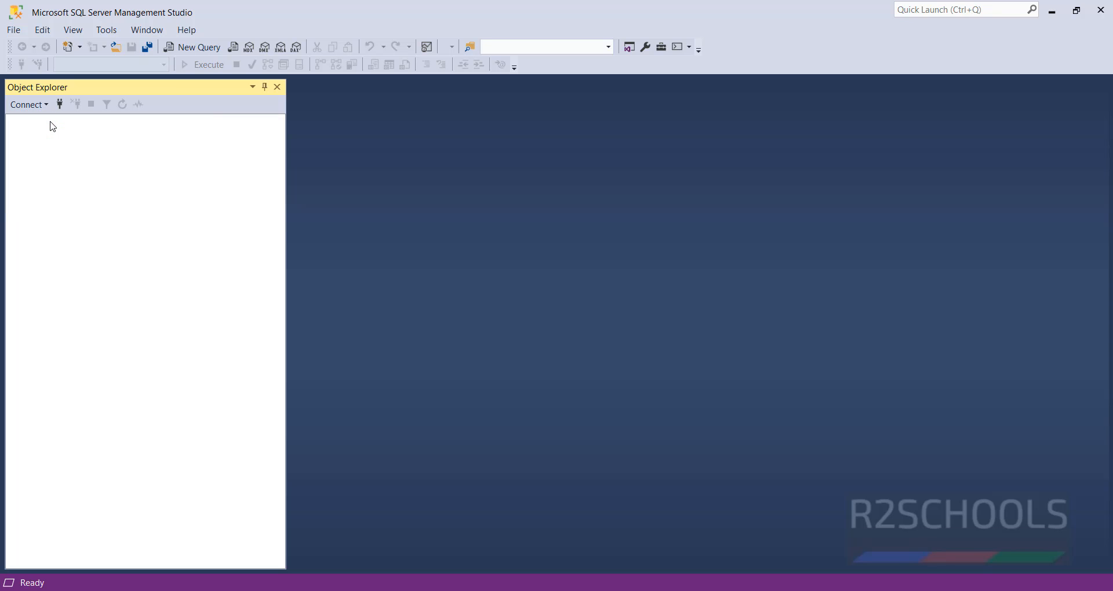
- Connect to the local SQL Server instance using Windows Authentication with the default server name
{"action": "left_click", "coordinate": [26, 105]}
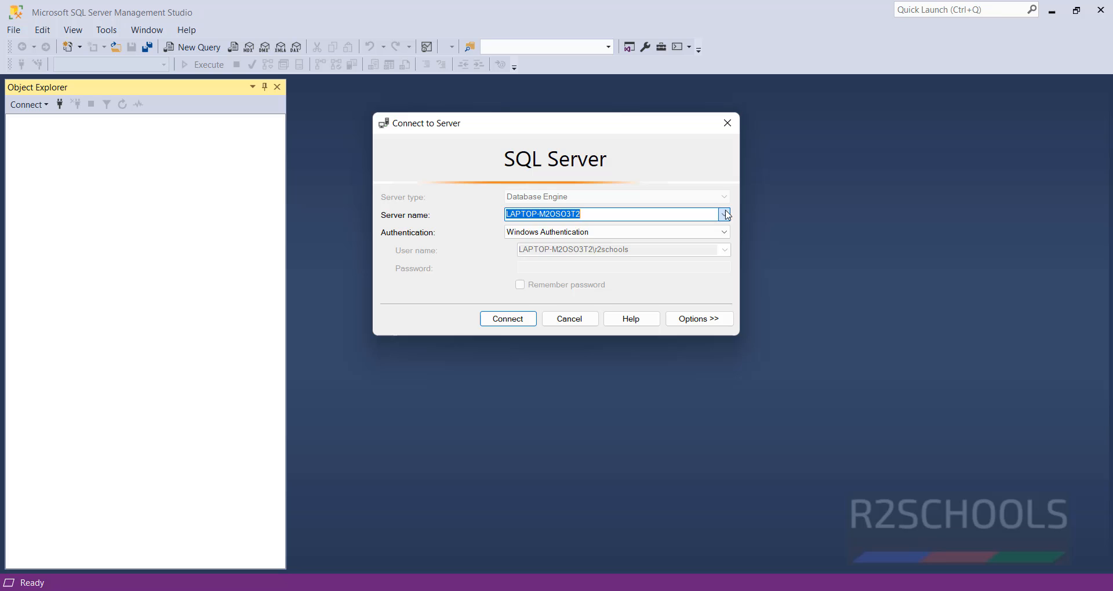
{"action": "left_click", "coordinate": [723, 232]}
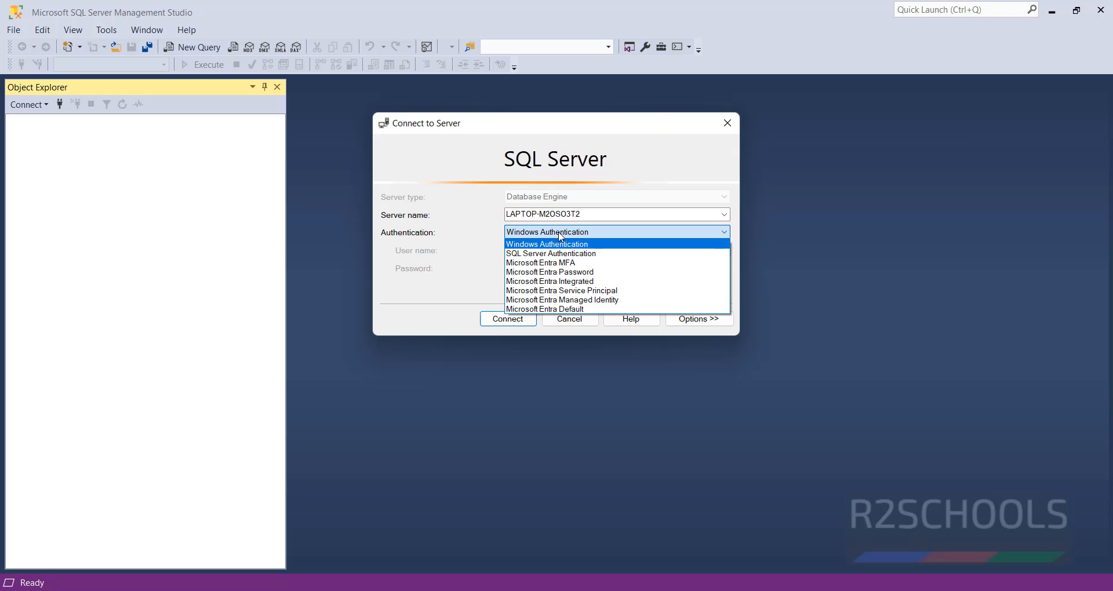
{"action": "left_click", "coordinate": [546, 244]}
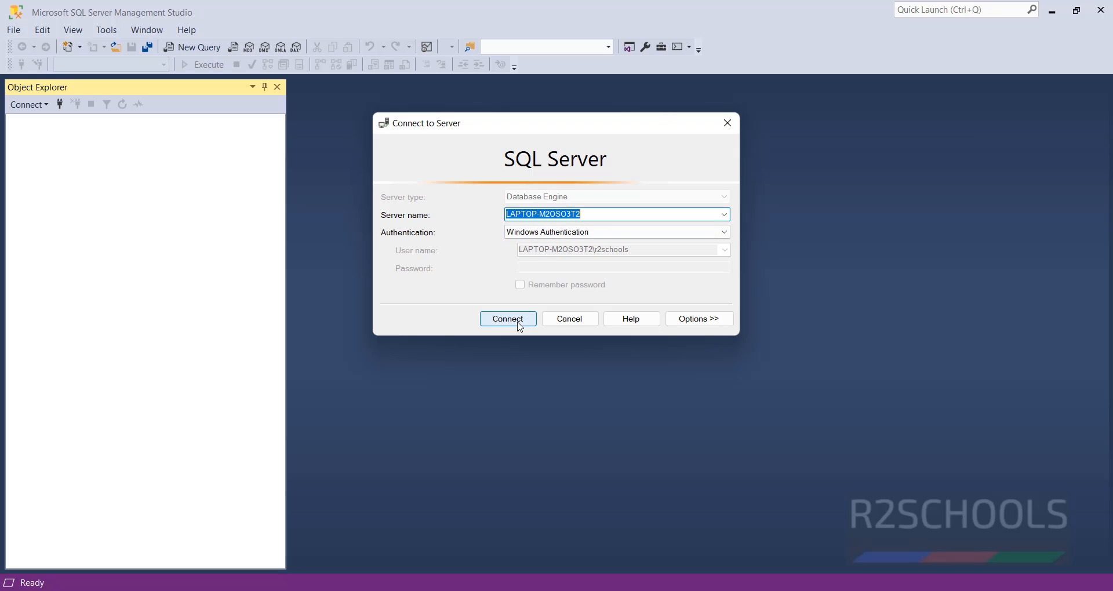
{"action": "left_click", "coordinate": [507, 318]}
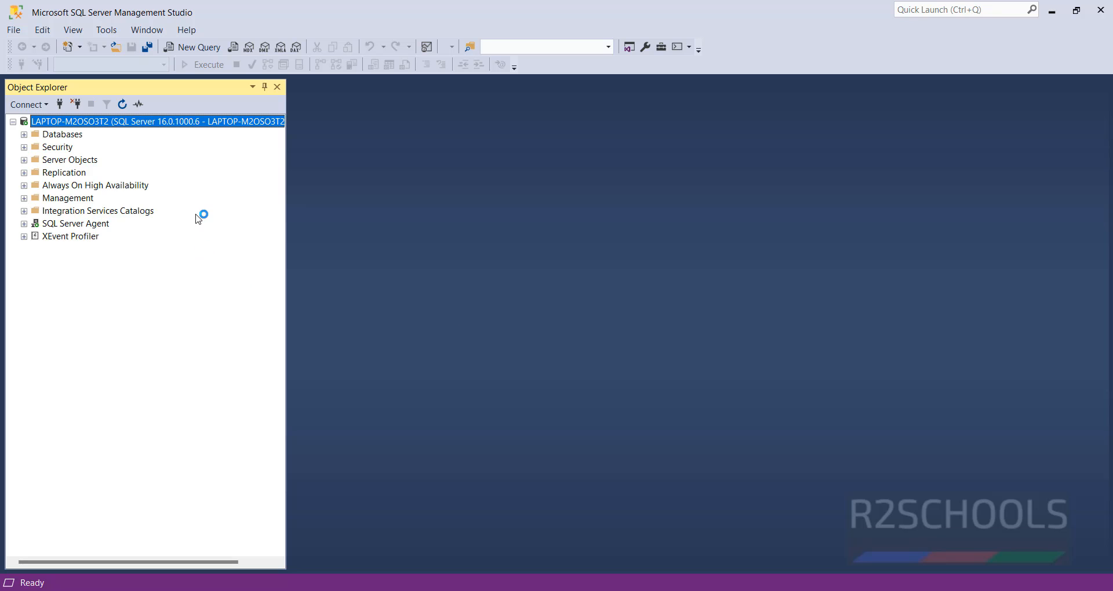
{"action": "mouse_move", "coordinate": [211, 194]}
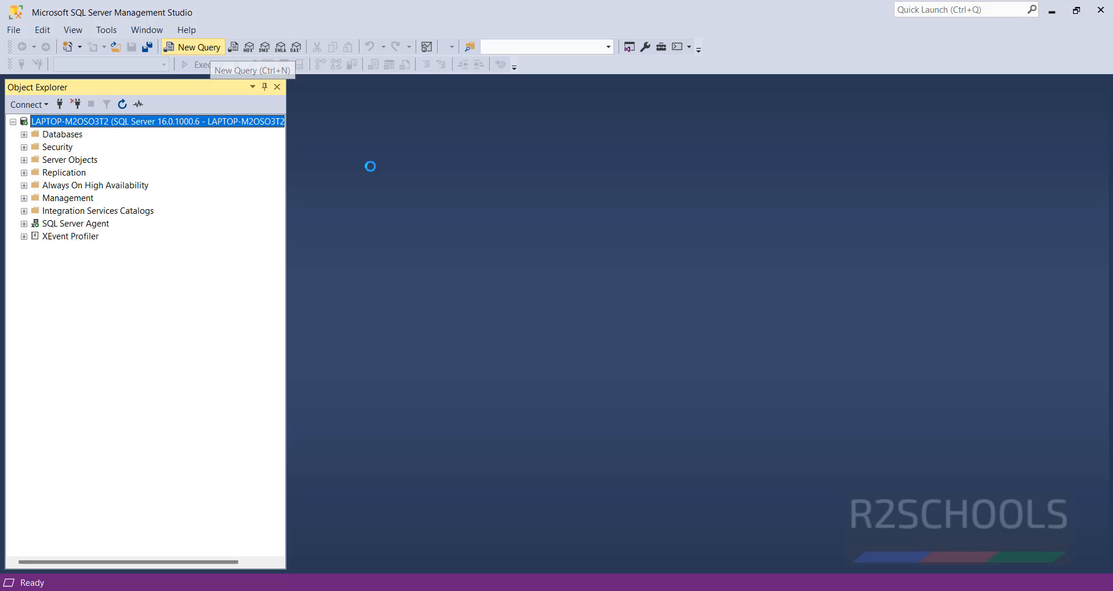
- Create a new blank query window on the master database and place the cursor in the editor
{"action": "left_click", "coordinate": [192, 47]}
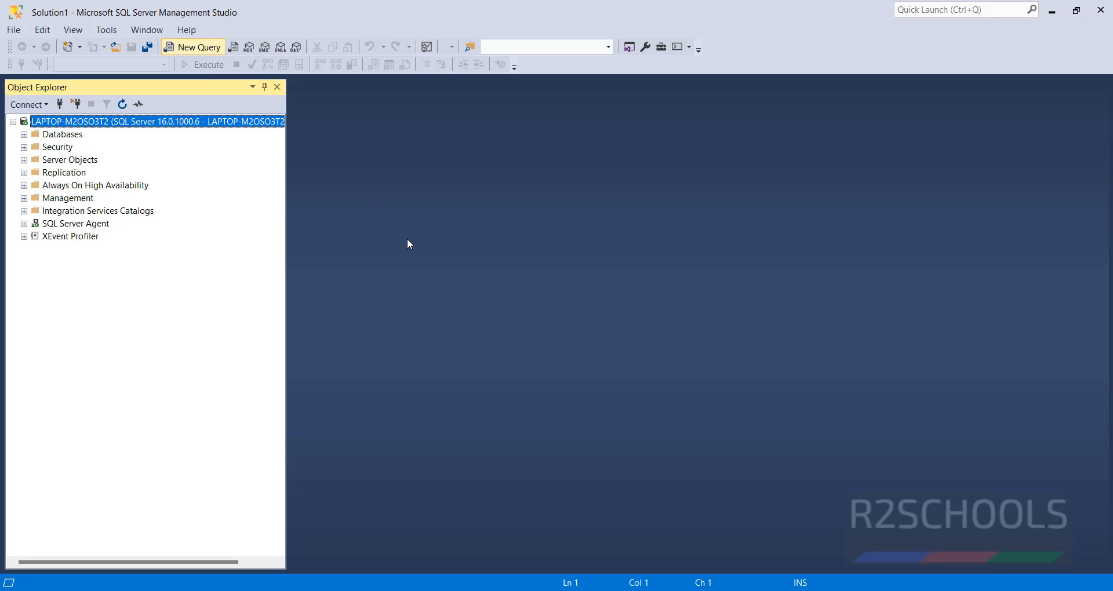
{"action": "left_click", "coordinate": [192, 47]}
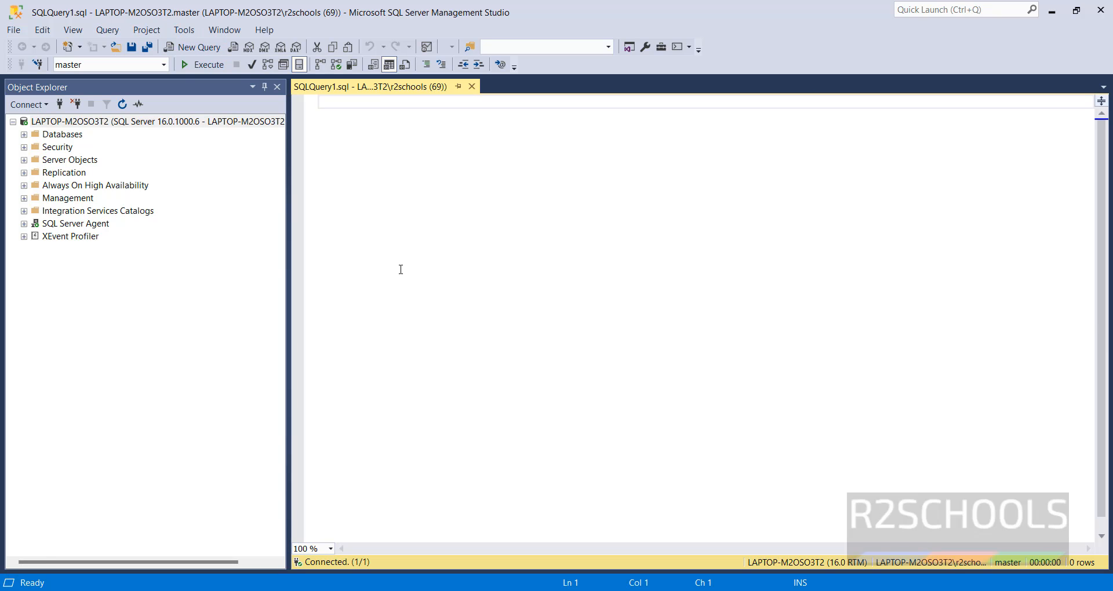
{"action": "left_click", "coordinate": [183, 30]}
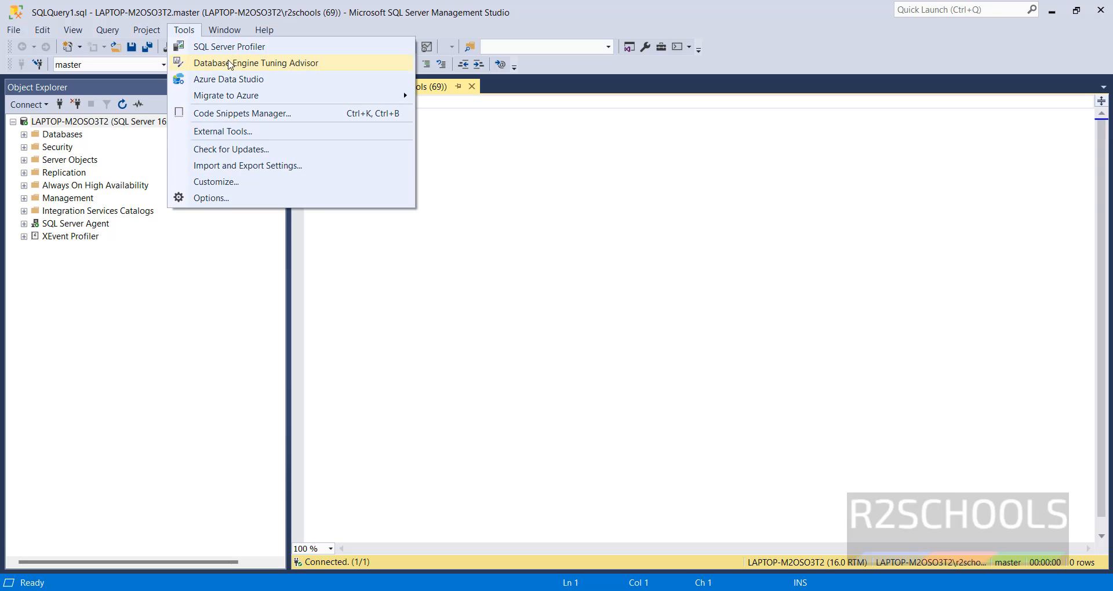
{"action": "mouse_move", "coordinate": [334, 352]}
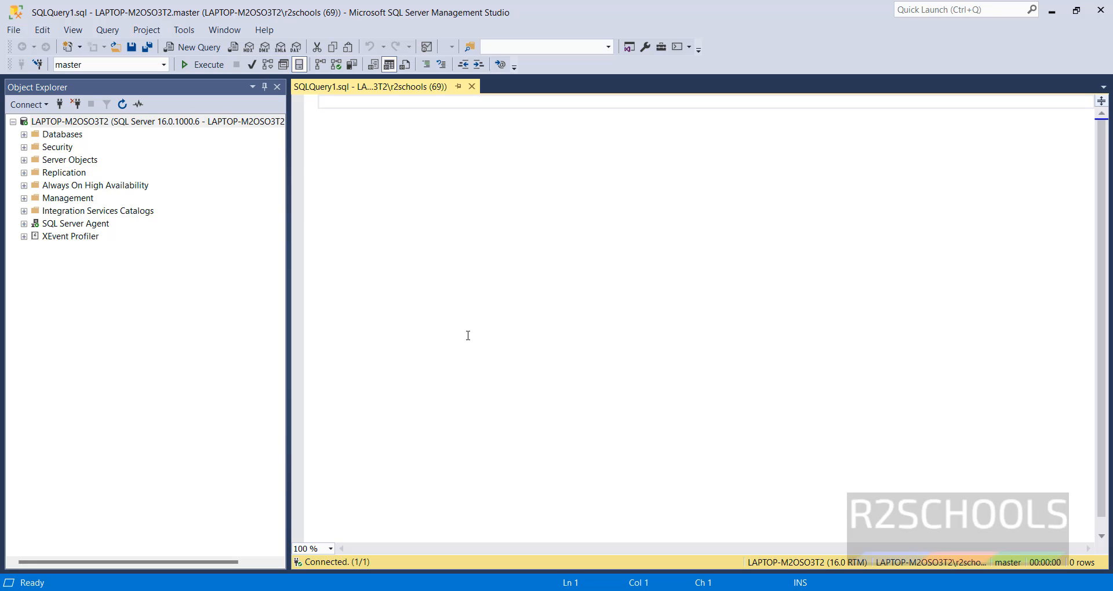
{"action": "left_click", "coordinate": [321, 101]}
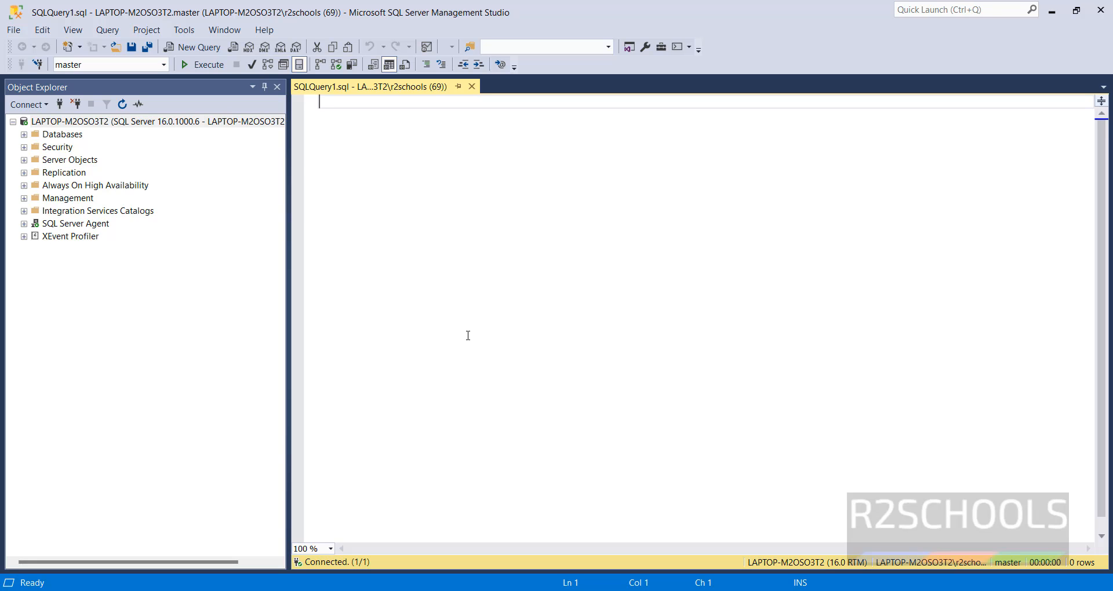